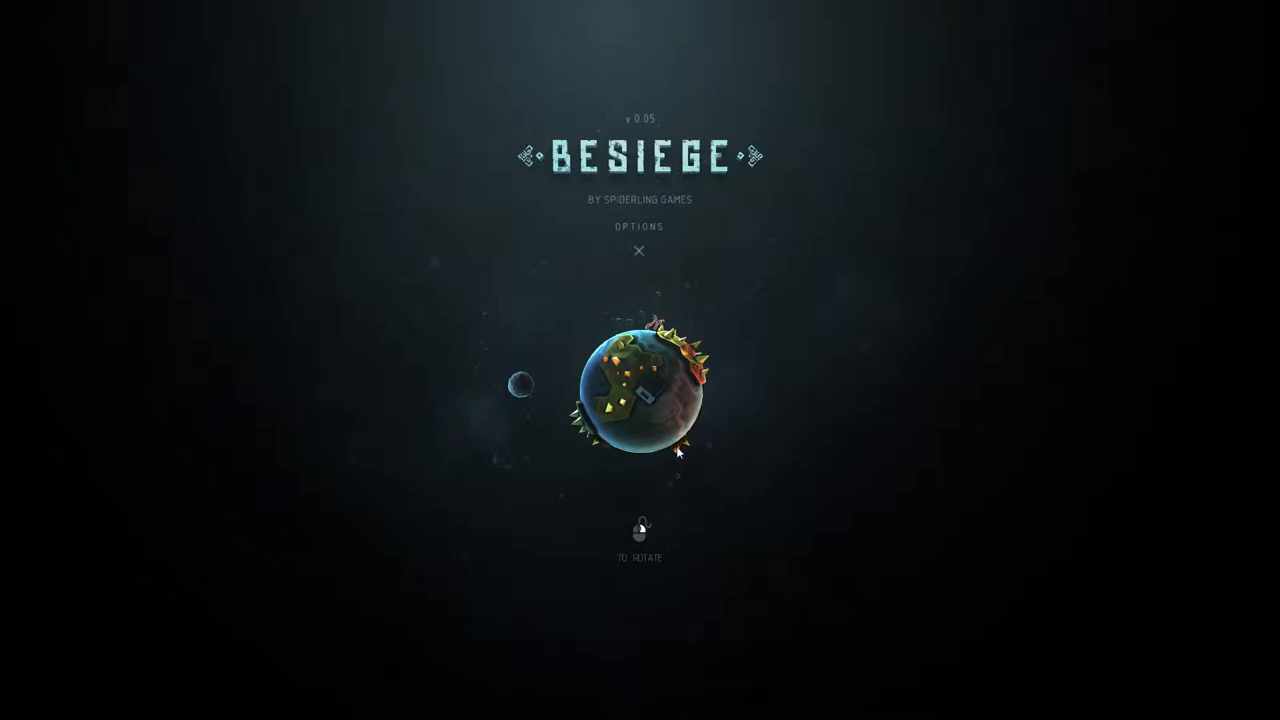
Rotate the menu planet to pick out the Ipsilon island.
click(650, 380)
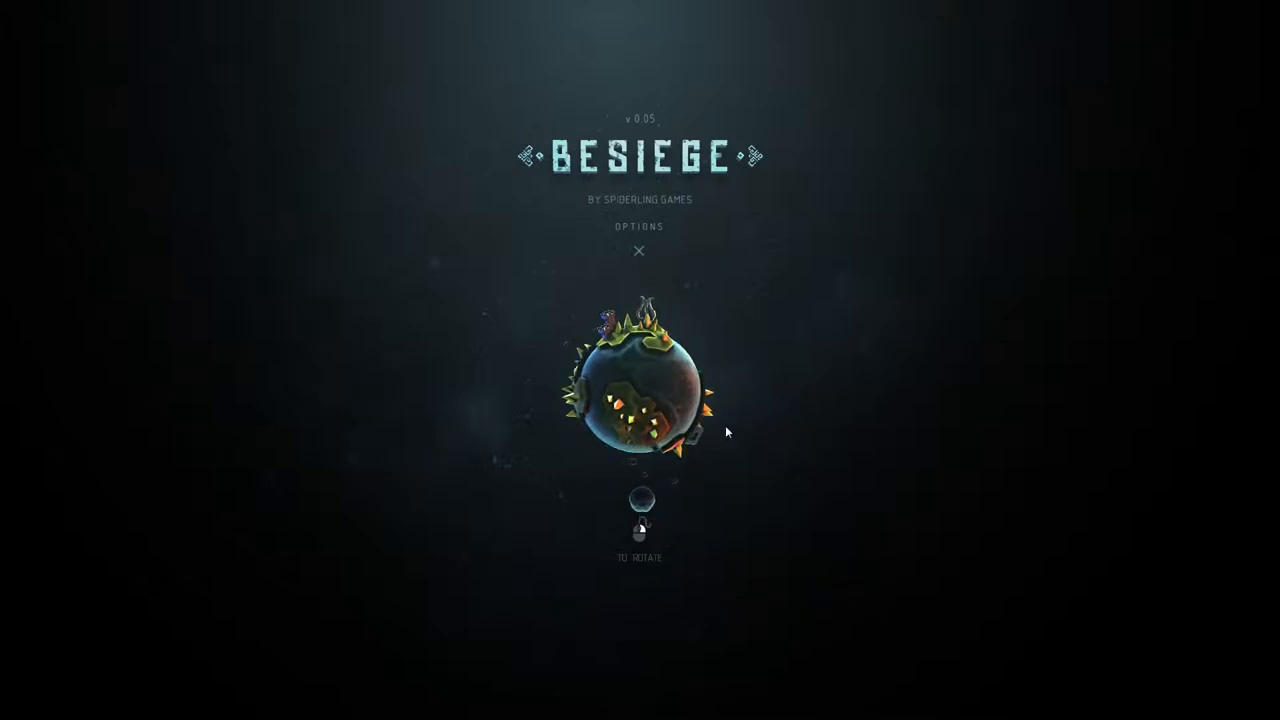
mouse_move(142, 234)
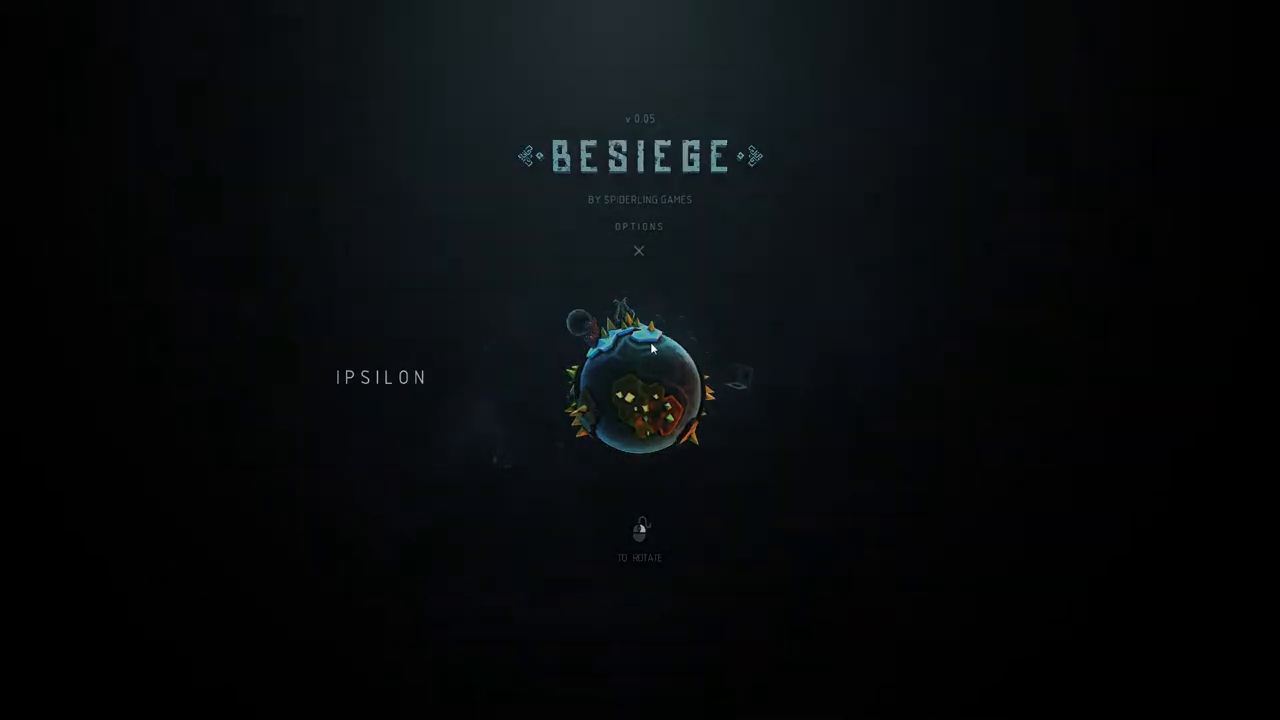
Open Ipsilon's Southern Cottage level and bring up the Destroy Machine prompt.
click(639, 390)
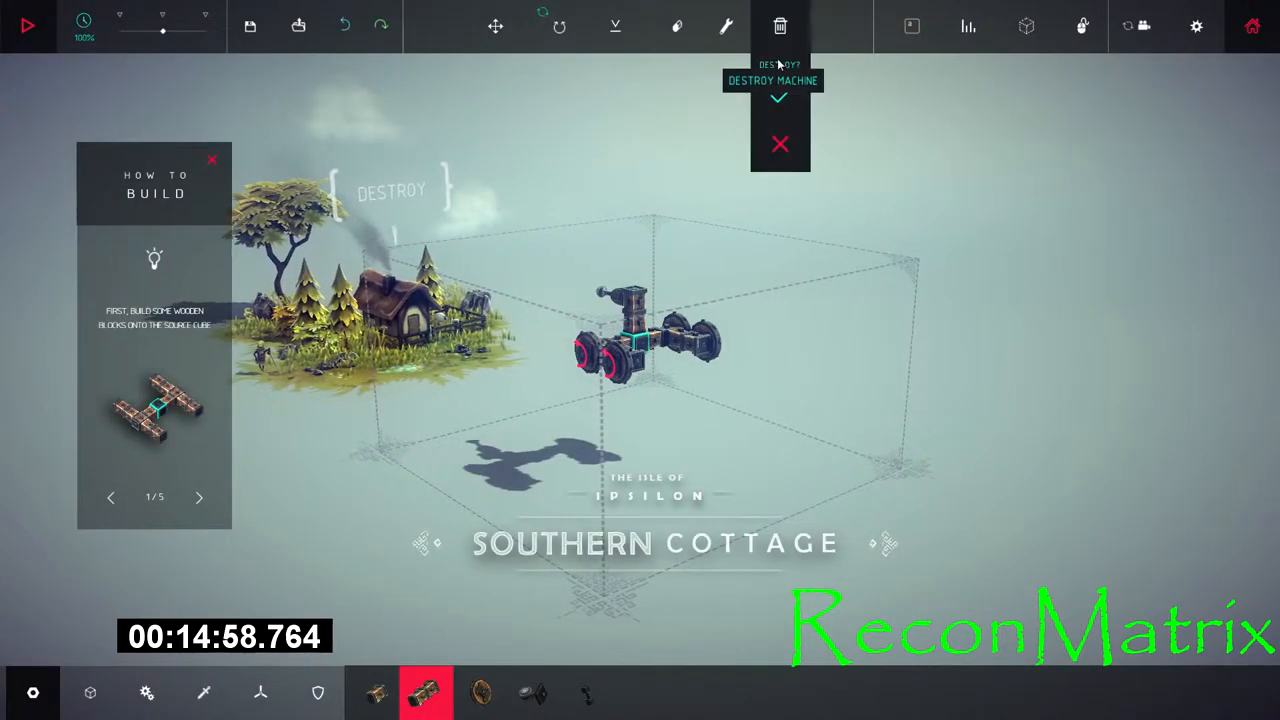
Destroy the wheeled machine and add wooden blocks to the starting block.
click(779, 97)
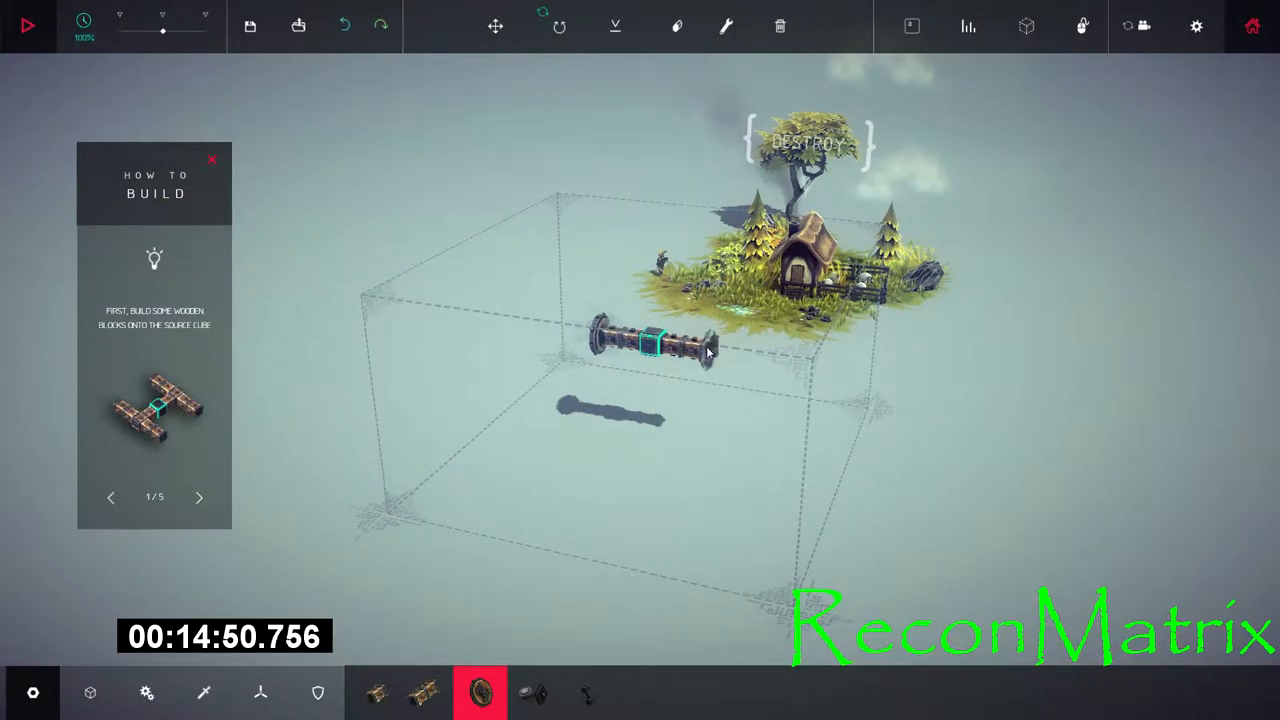
click(27, 25)
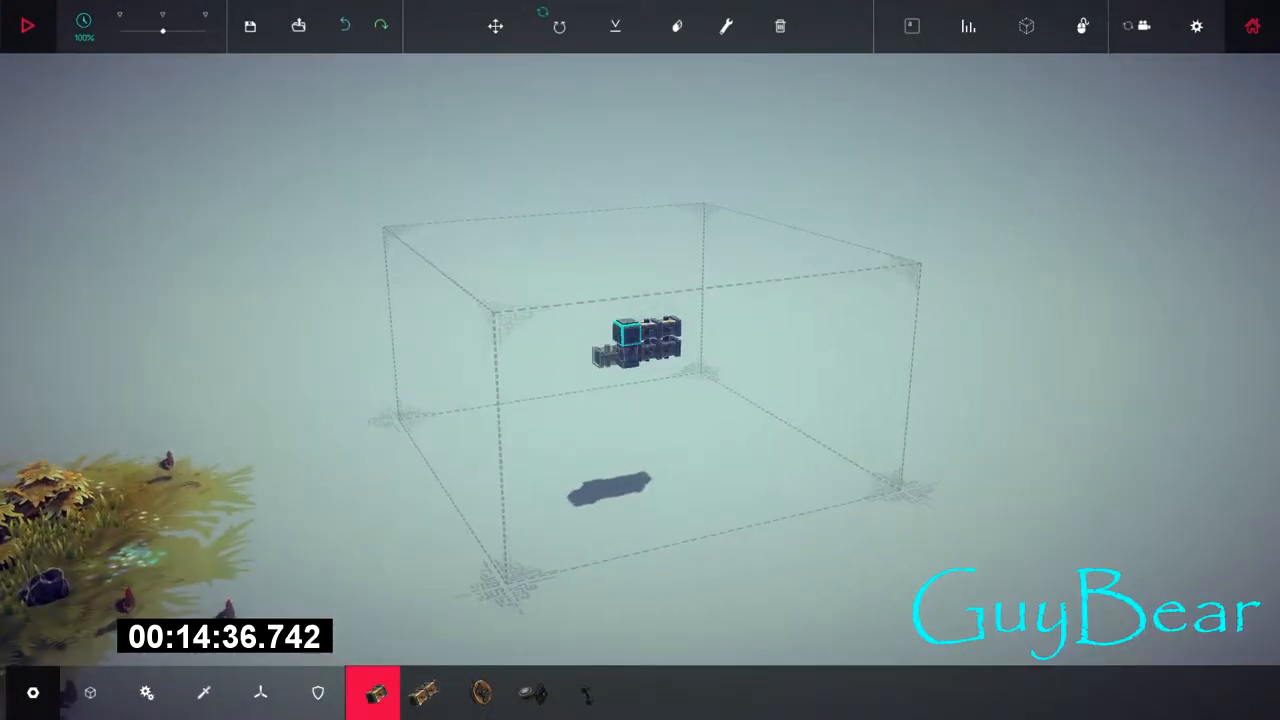
Place four wheels from Mechanical and attach a cannon from Weapons to the front.
click(479, 692)
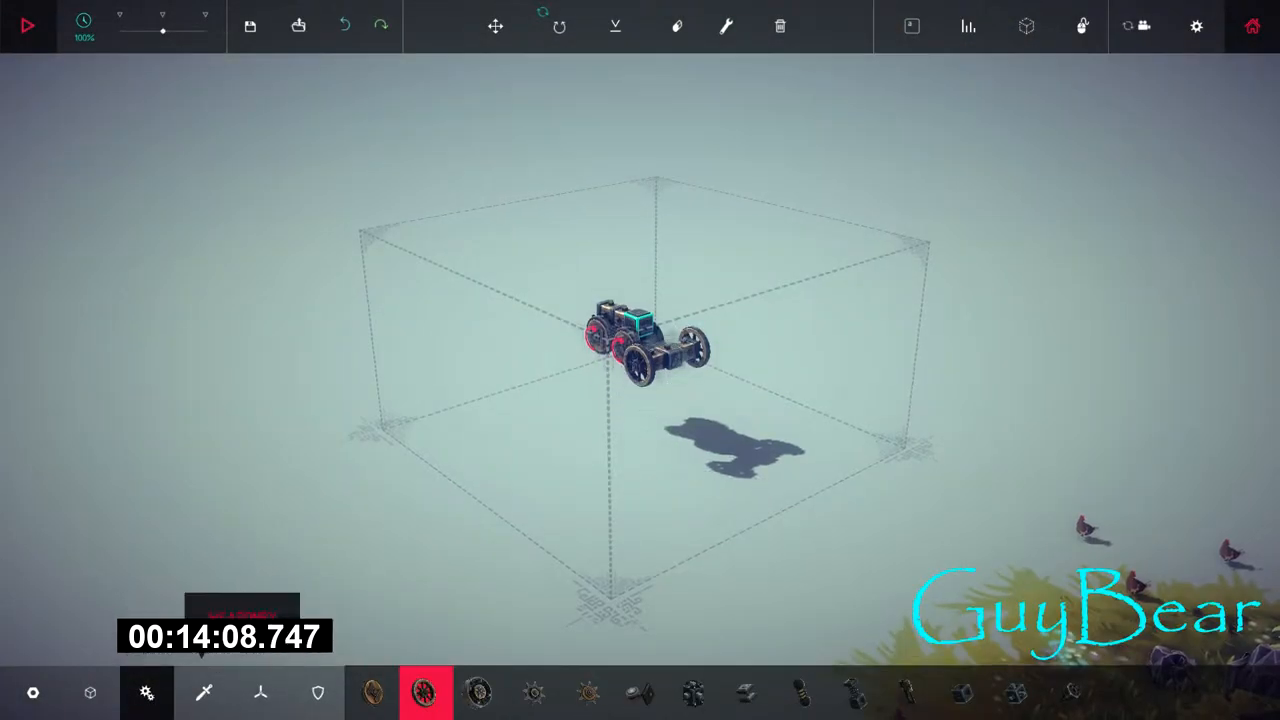
click(203, 692)
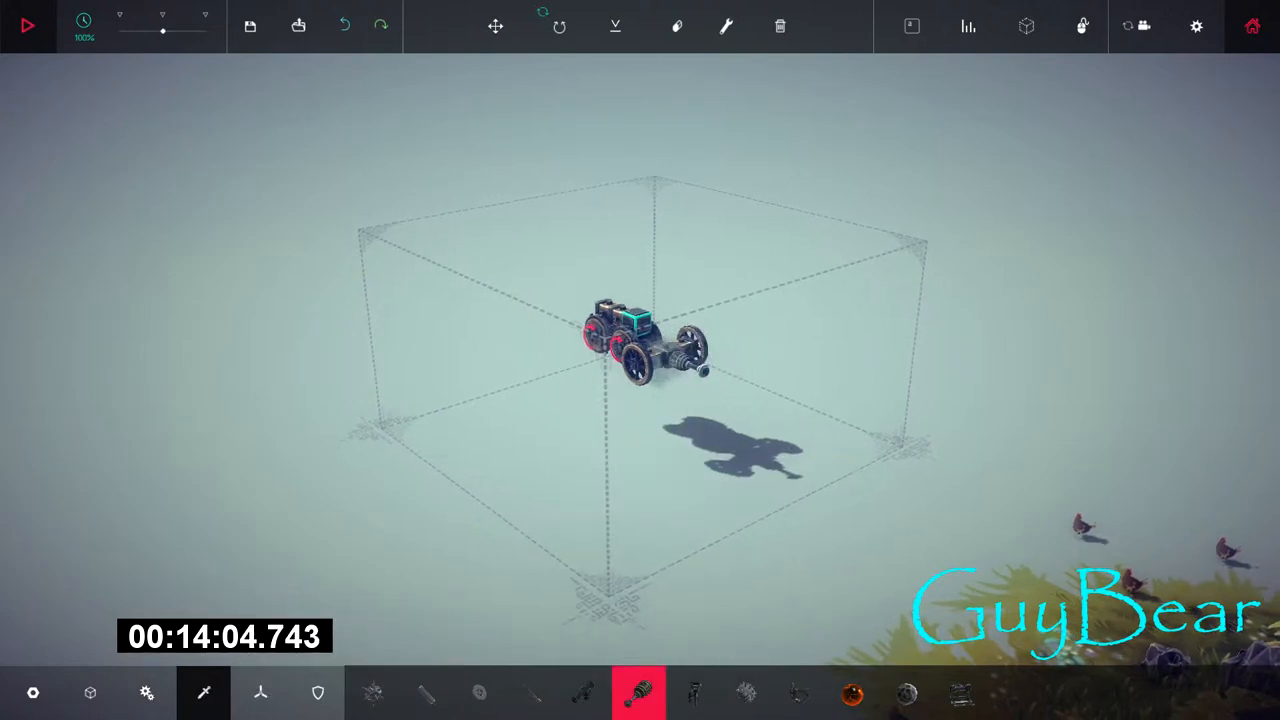
click(27, 26)
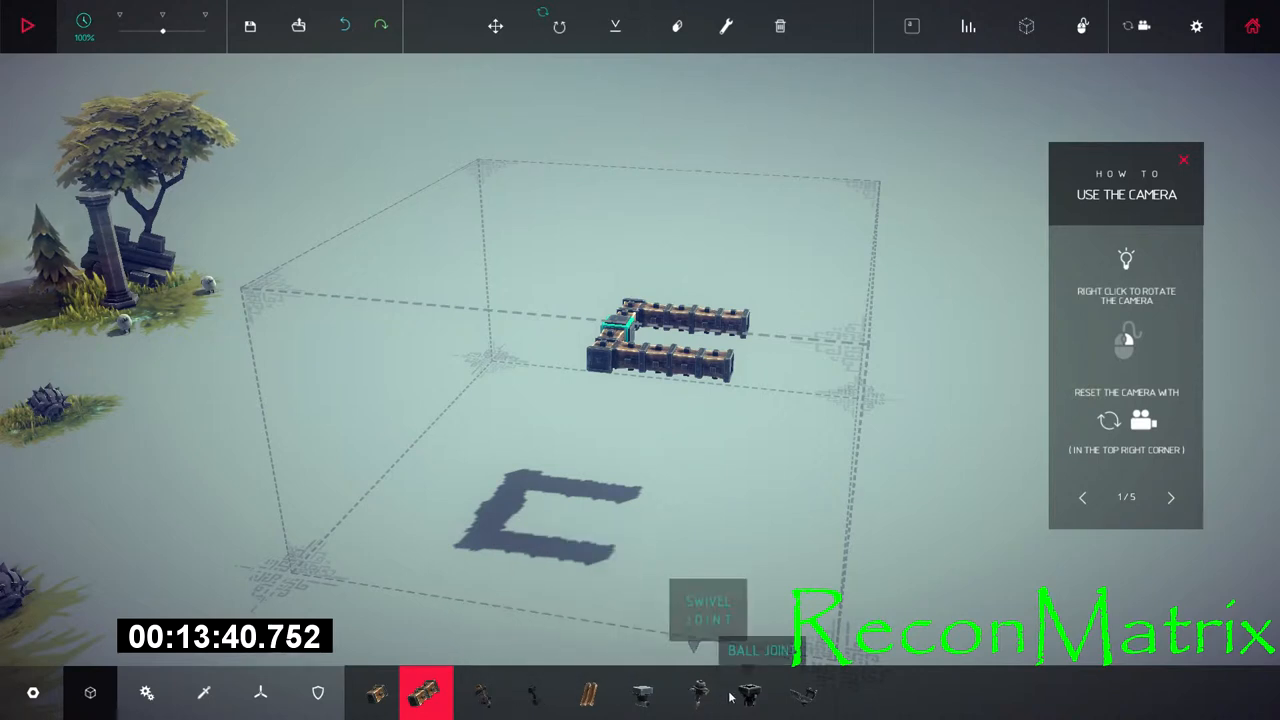
On Perimeter Wall, form an H-shaped frame of two block rows with wheels at each end.
click(27, 25)
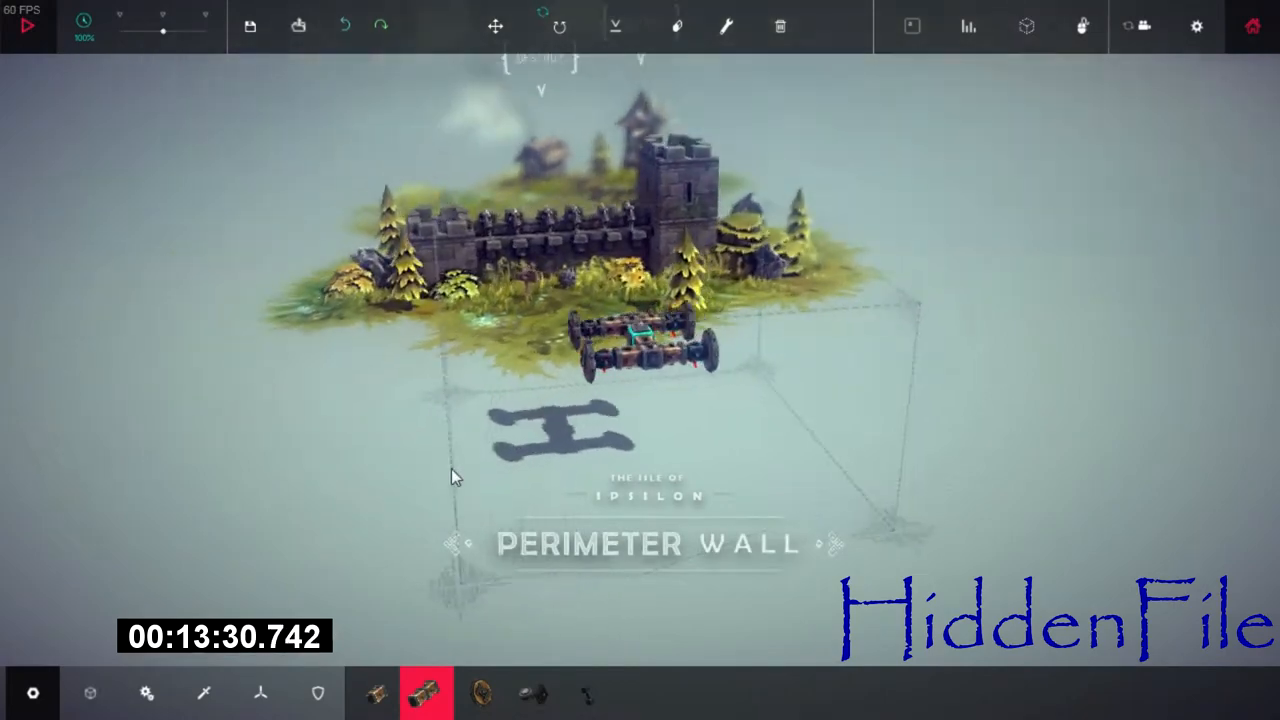
Destroy the H-shaped machine and rebuild a four-wheeled cart with stacked blocks at one end.
click(779, 26)
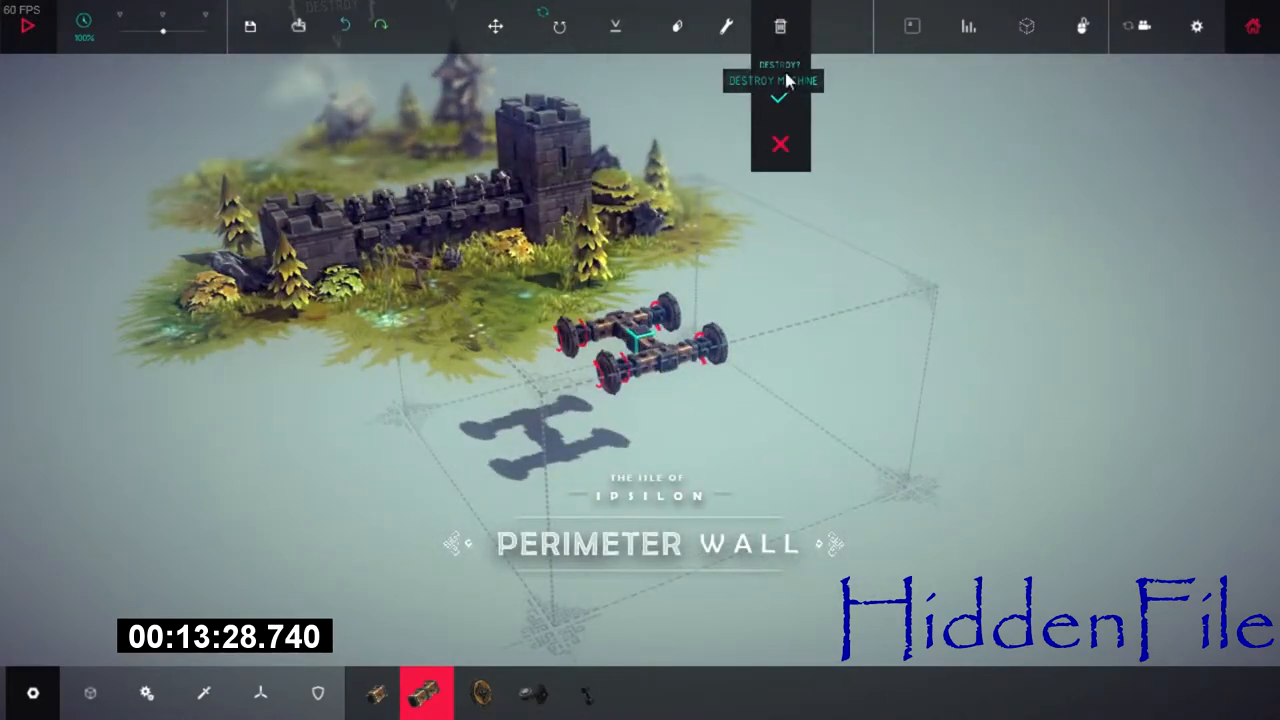
click(780, 97)
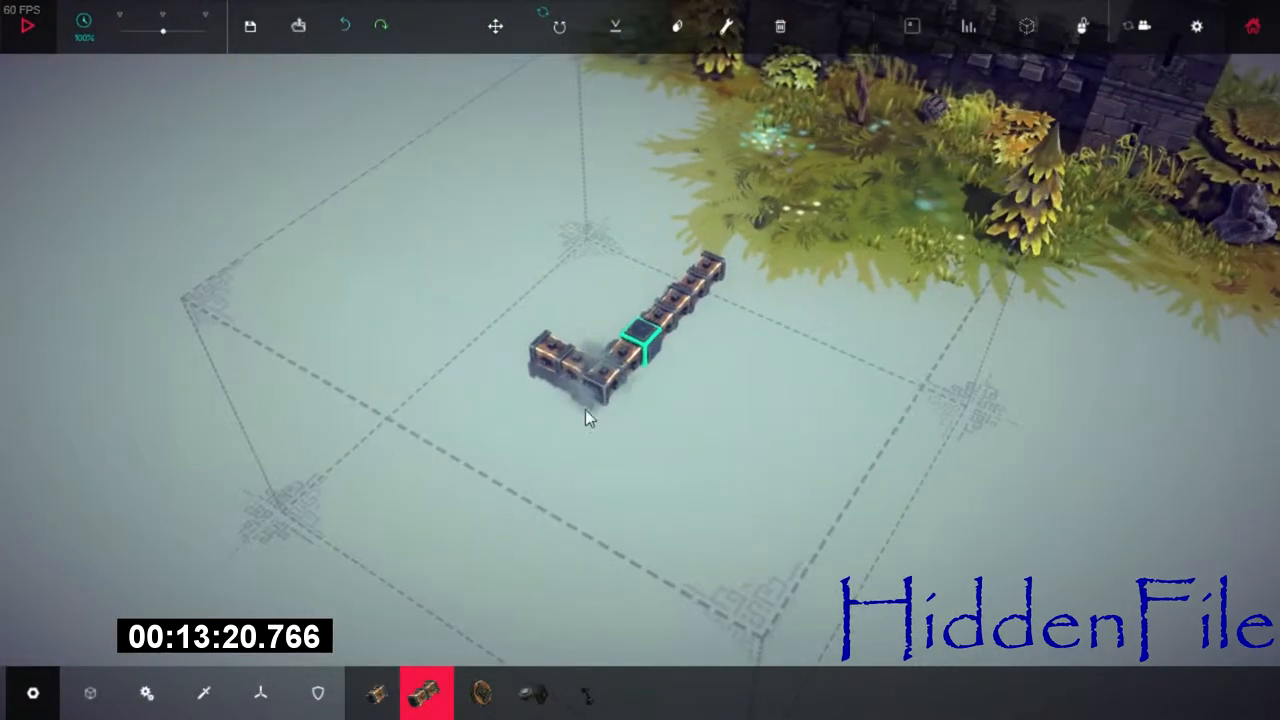
click(25, 26)
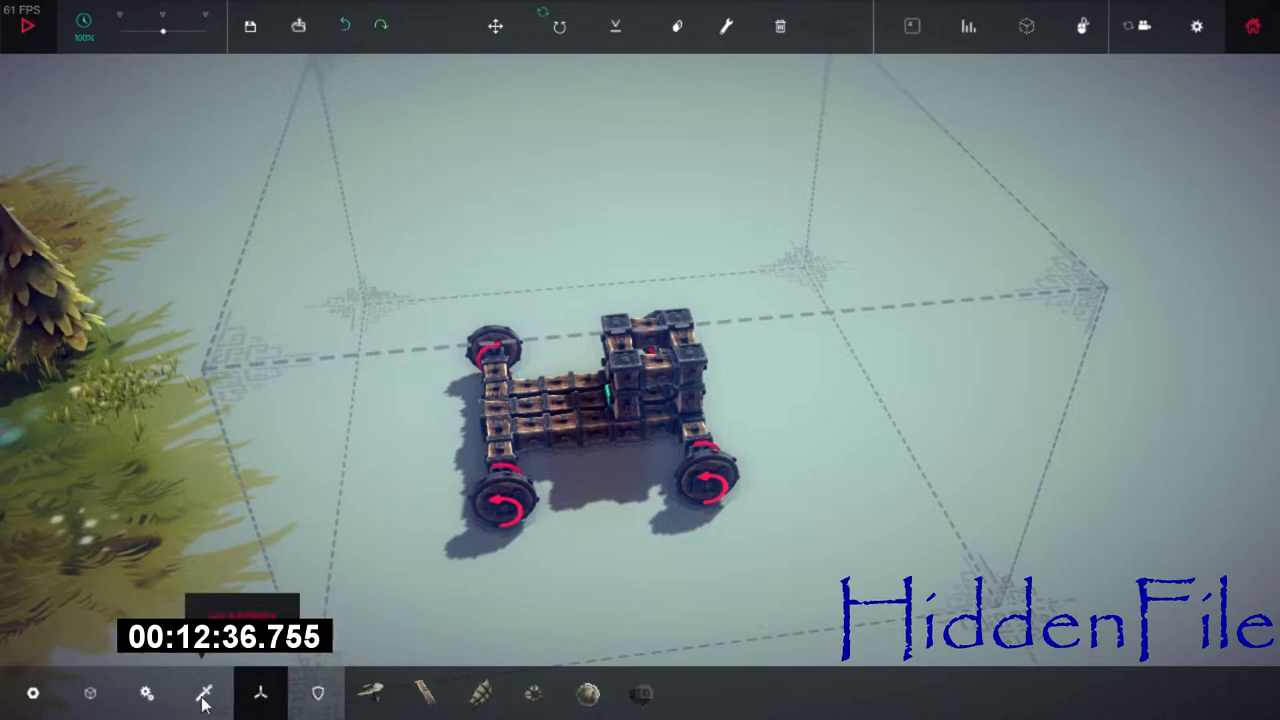
Mount rows of cannons on the chassis and run the level near the stone tower.
click(585, 693)
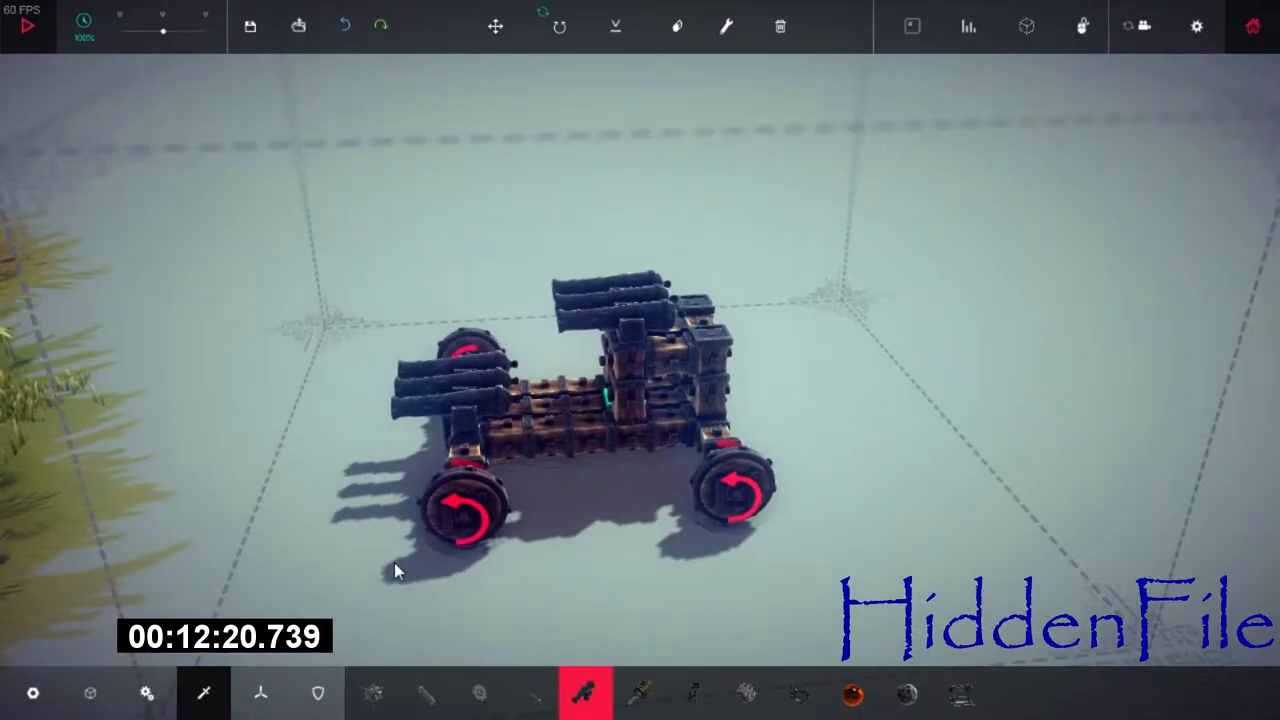
click(27, 26)
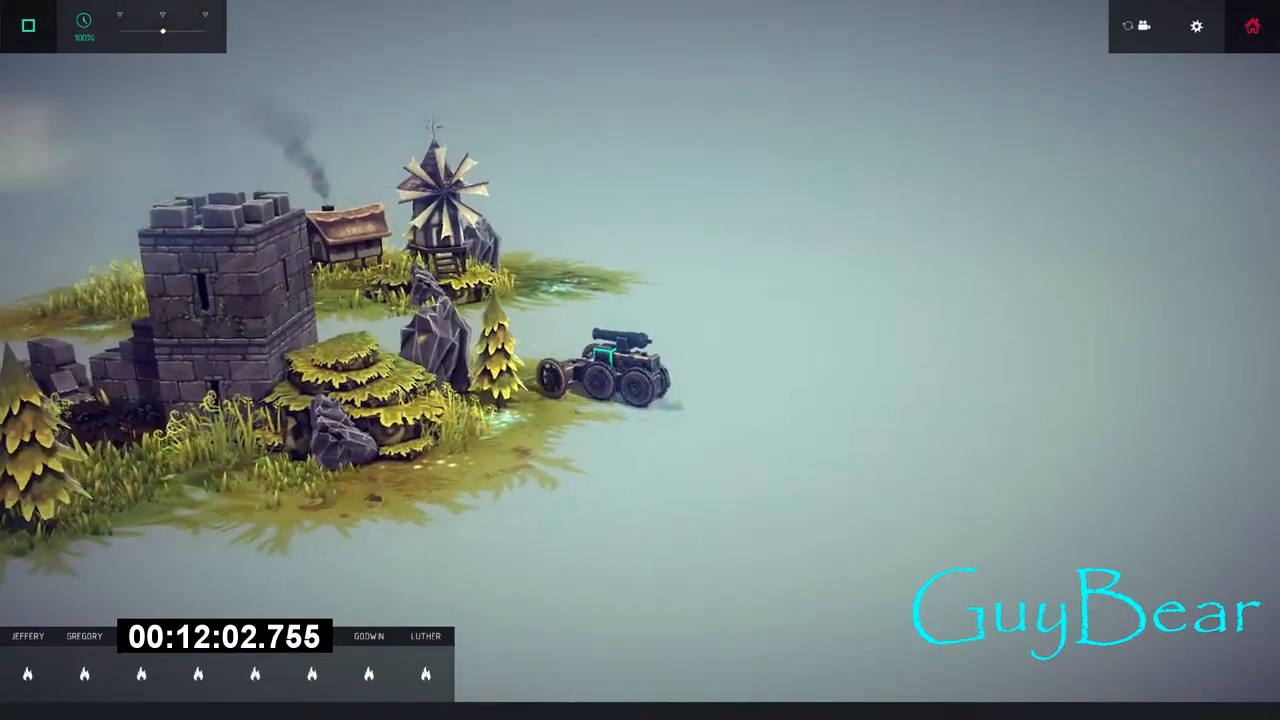
Build a flat rectangular grid of wooden blocks in the build zone.
click(27, 25)
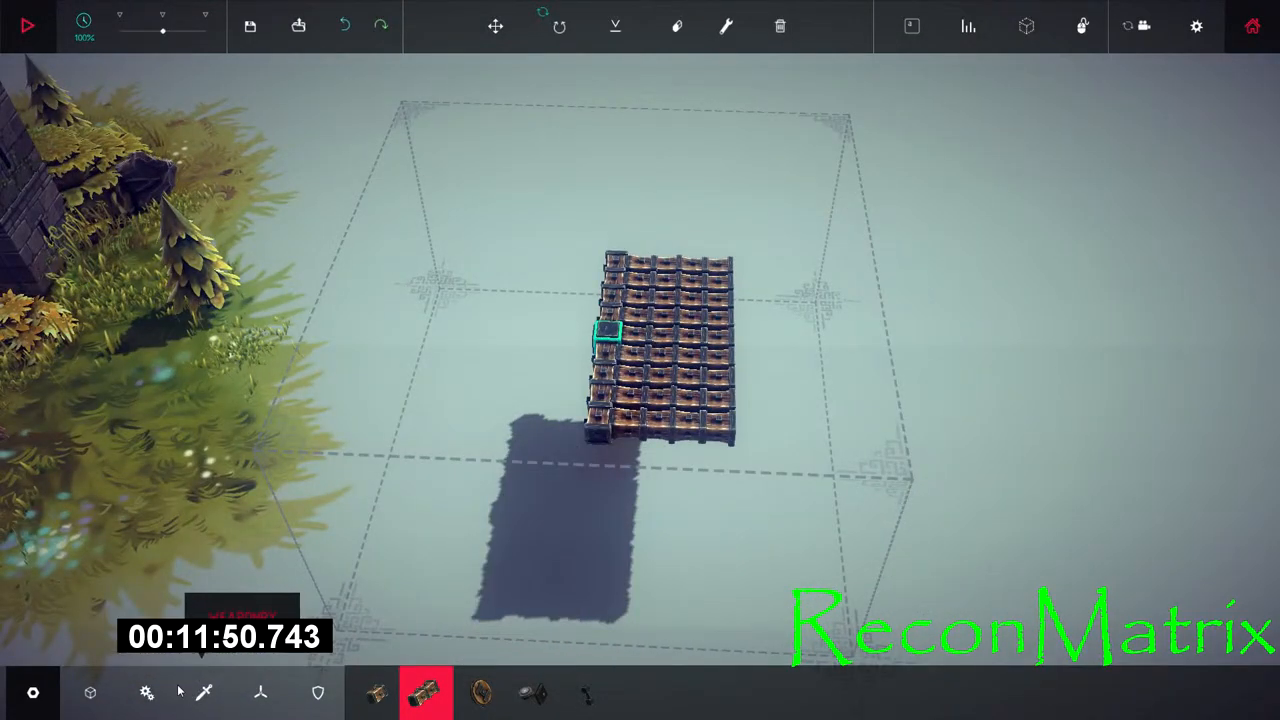
Attach wheels to the base corners and mount a forward-pointing cannon on a compact cart.
click(146, 692)
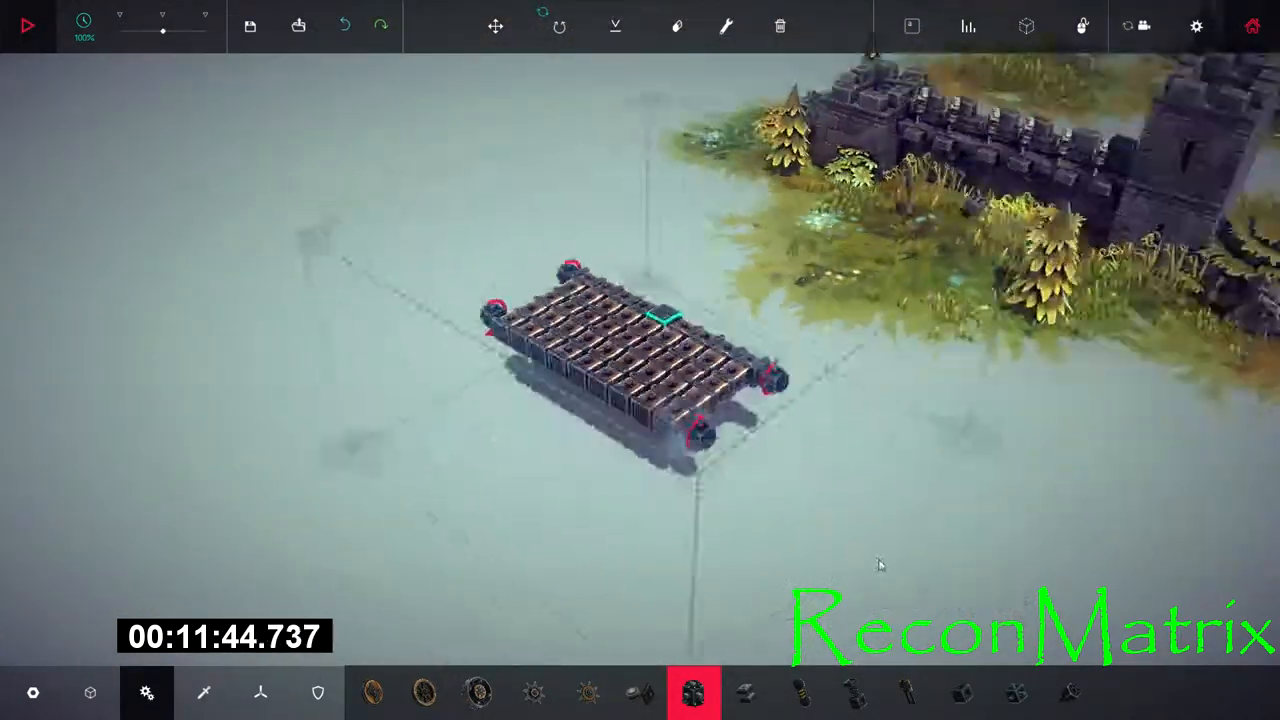
click(478, 692)
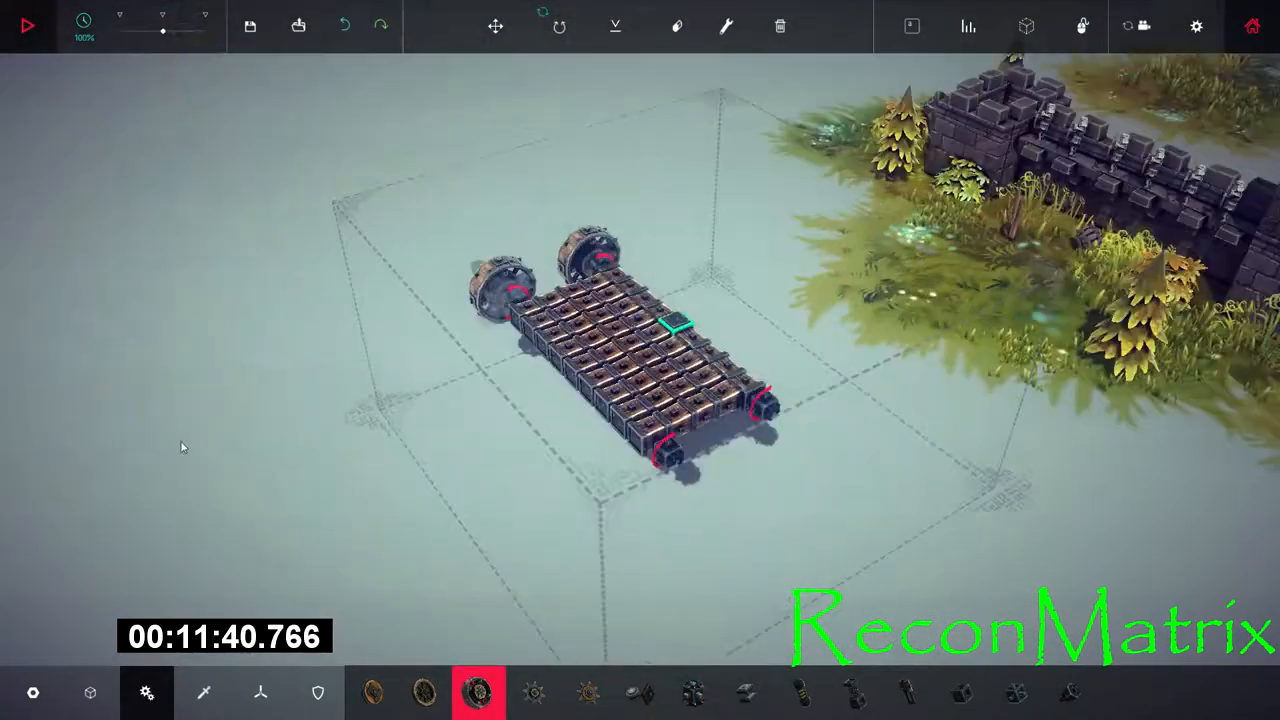
click(27, 26)
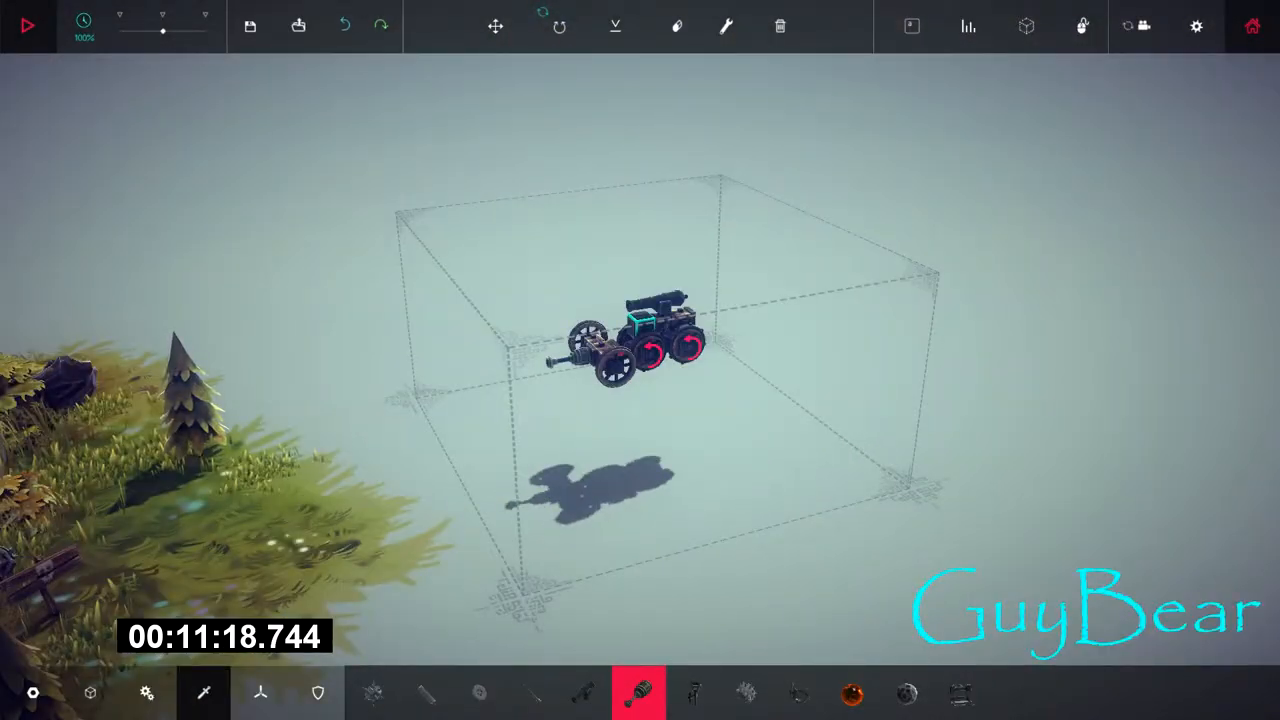
Test-drive the cannon cart past the tower, then stack a tall hook-topped block wall.
click(27, 25)
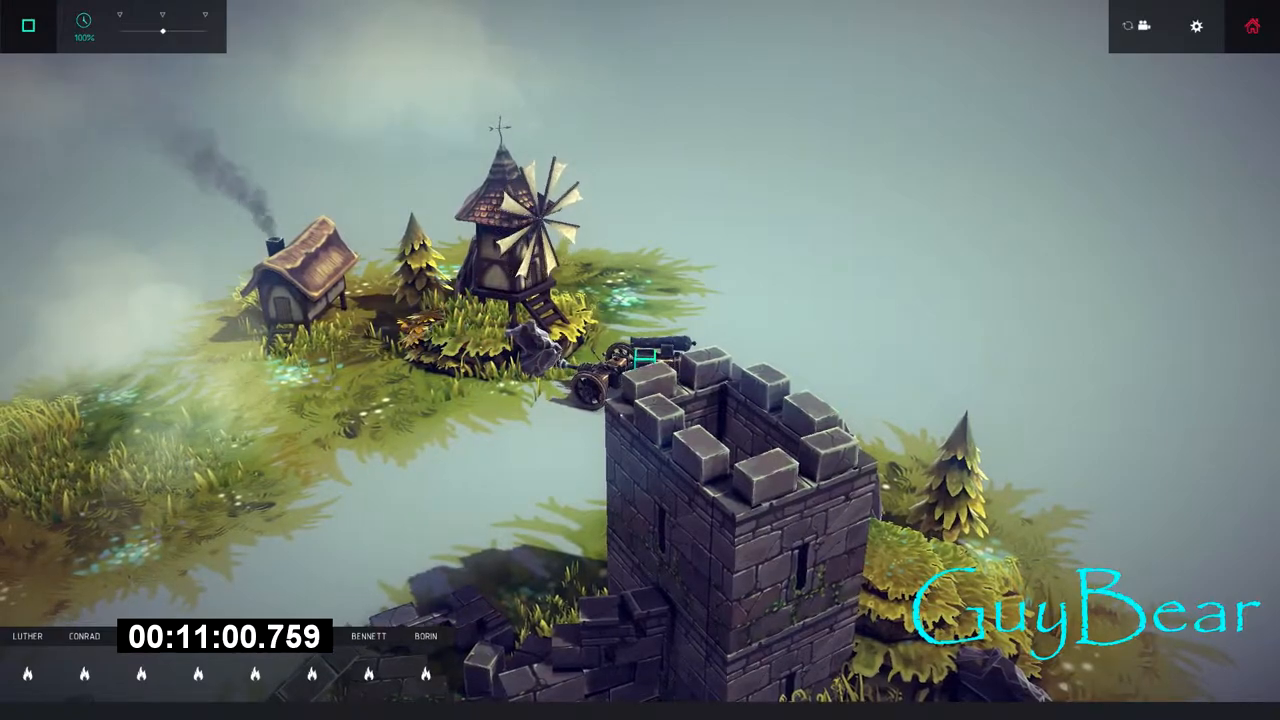
click(27, 25)
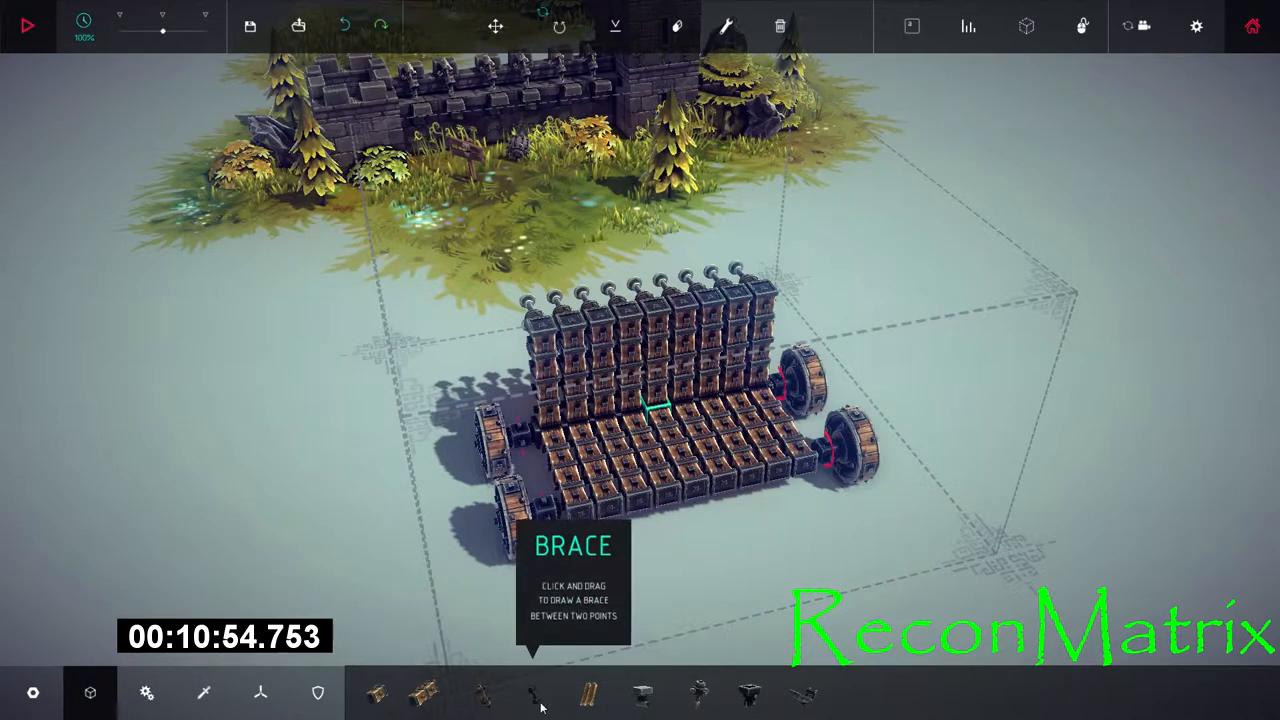
Build a long, low wooden-block frame with a wheel attached at each corner.
click(533, 693)
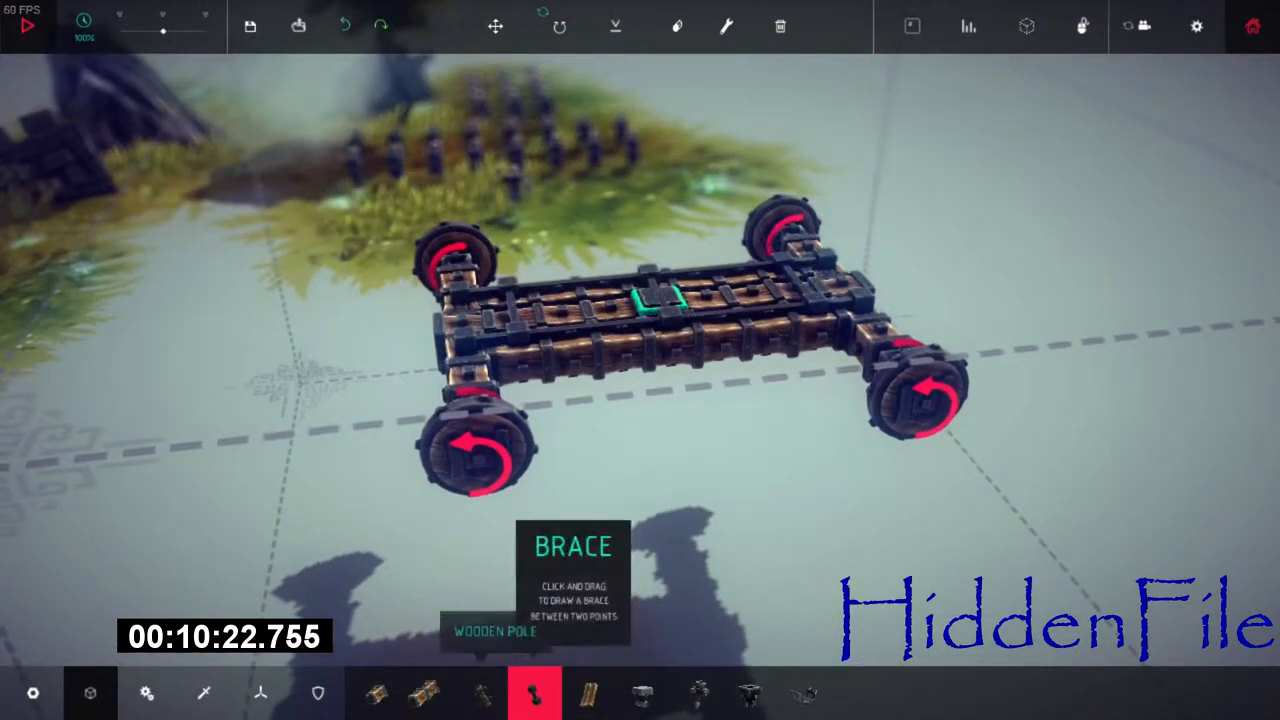
Draw many diagonal braces crisscrossing between the tall hook-topped wall and the wheeled base.
click(203, 693)
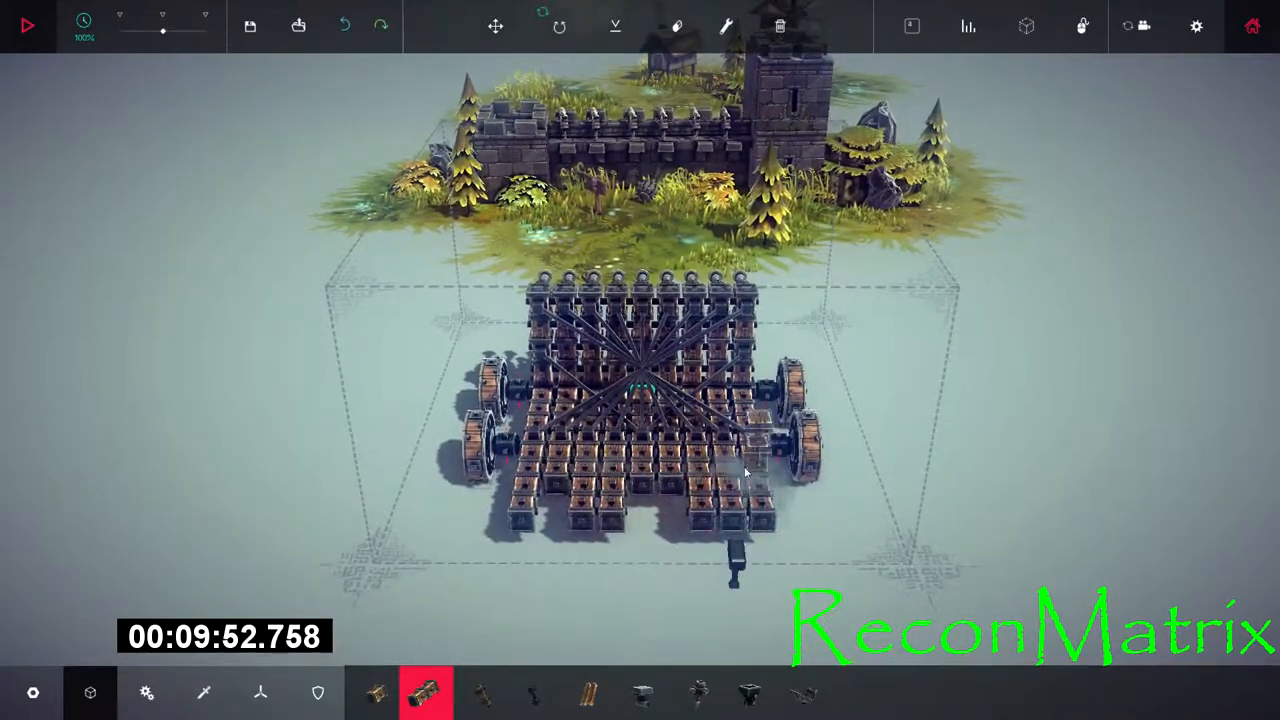
Build a square wooden-block lattice frame with one wheel on each side.
click(27, 25)
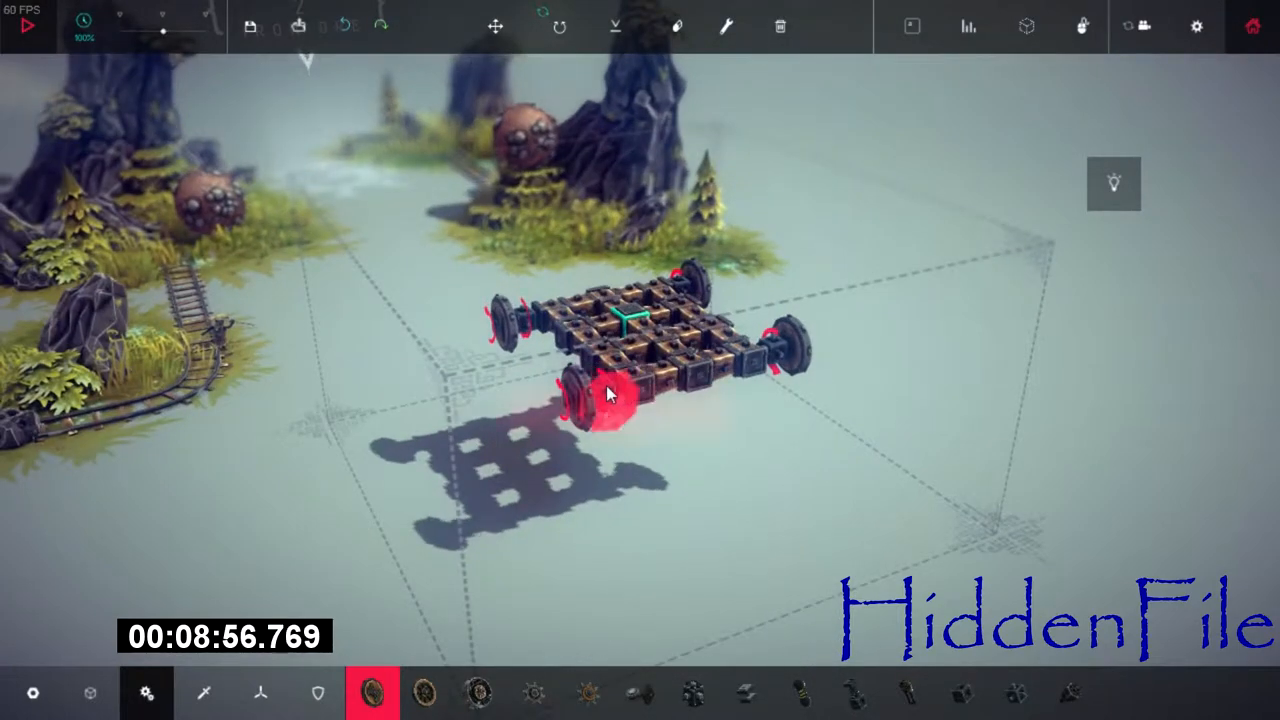
click(725, 26)
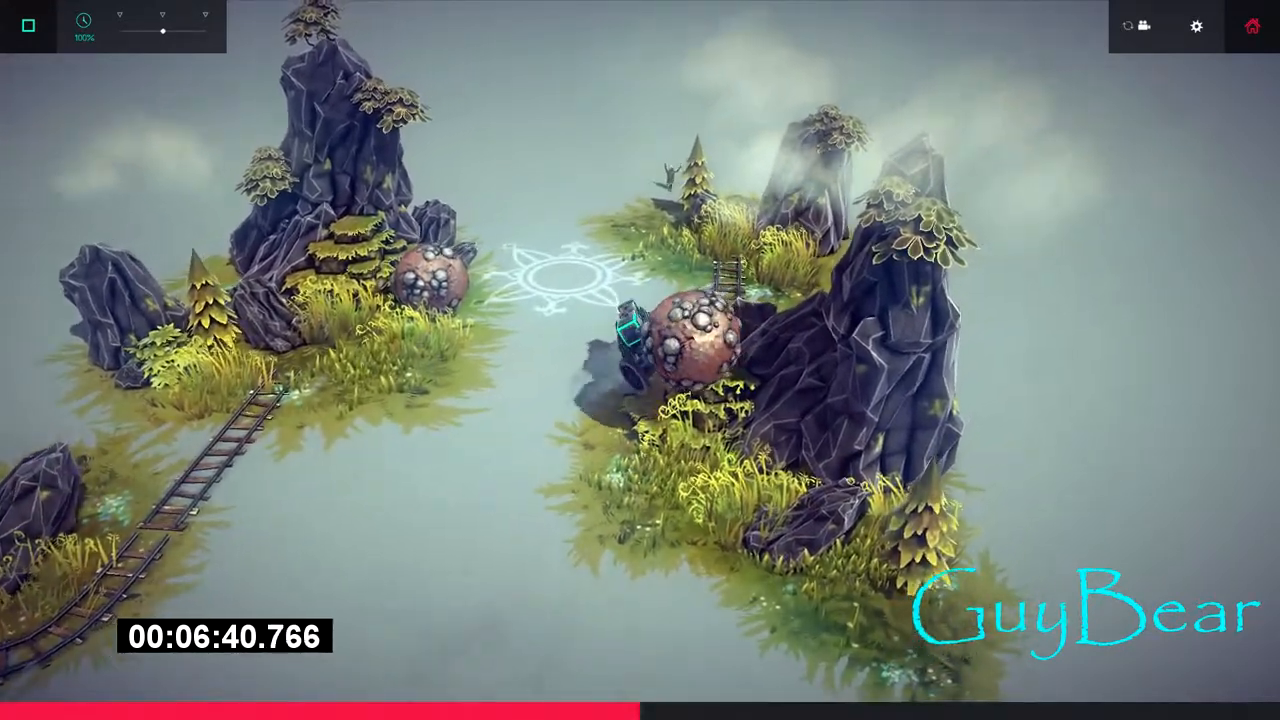
Complete the four-wheeled block cart with four spiked domes around a tall central pole.
click(28, 26)
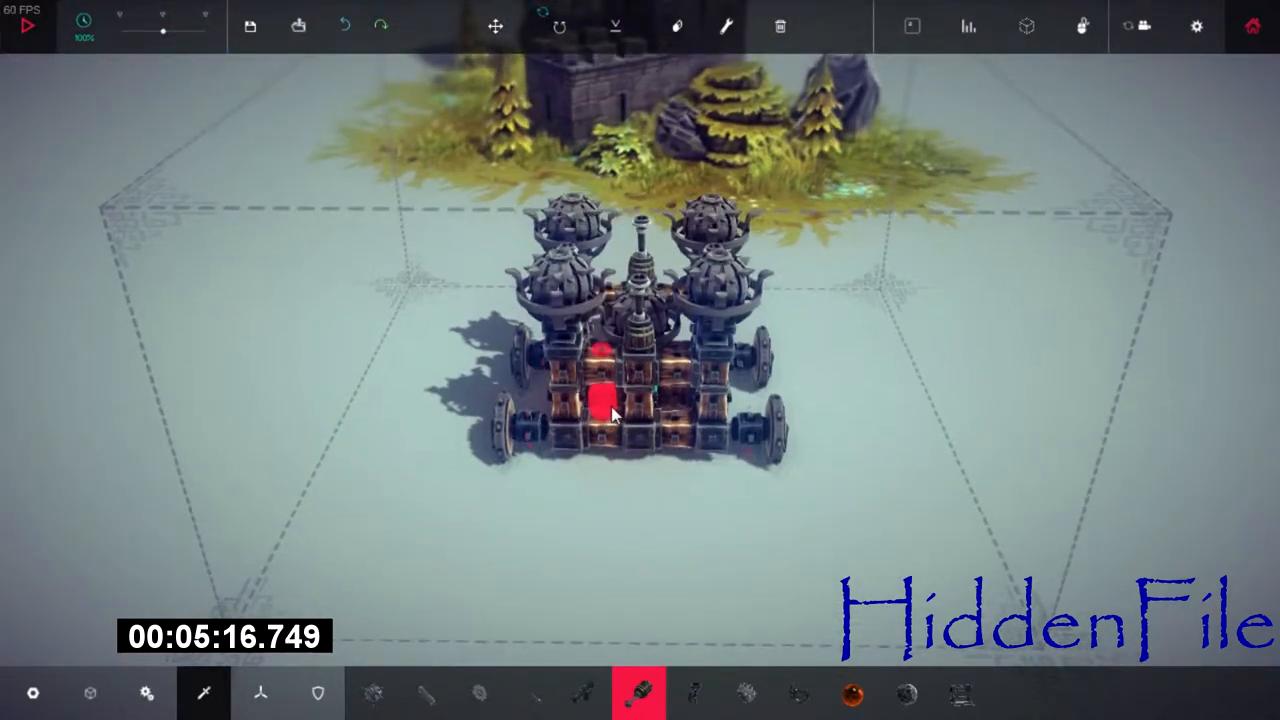
Drive the domed cart past the castle, then open the cannon-lined block array build.
click(27, 26)
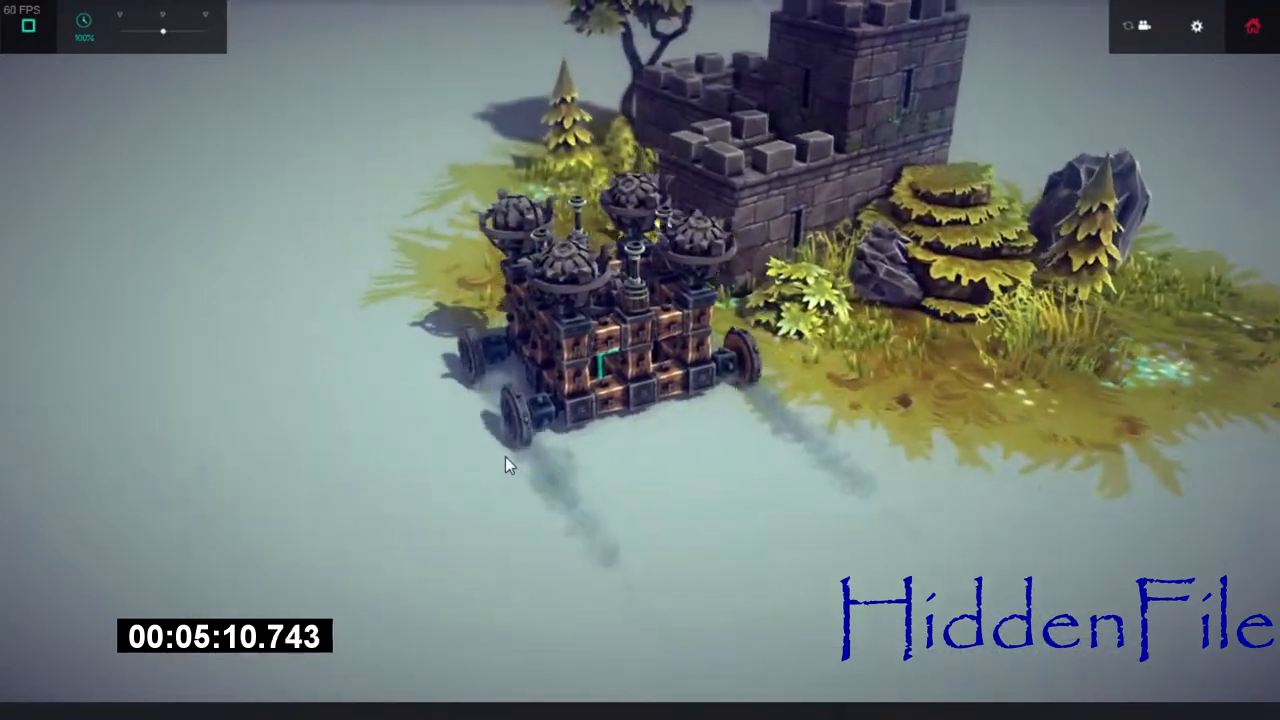
click(27, 26)
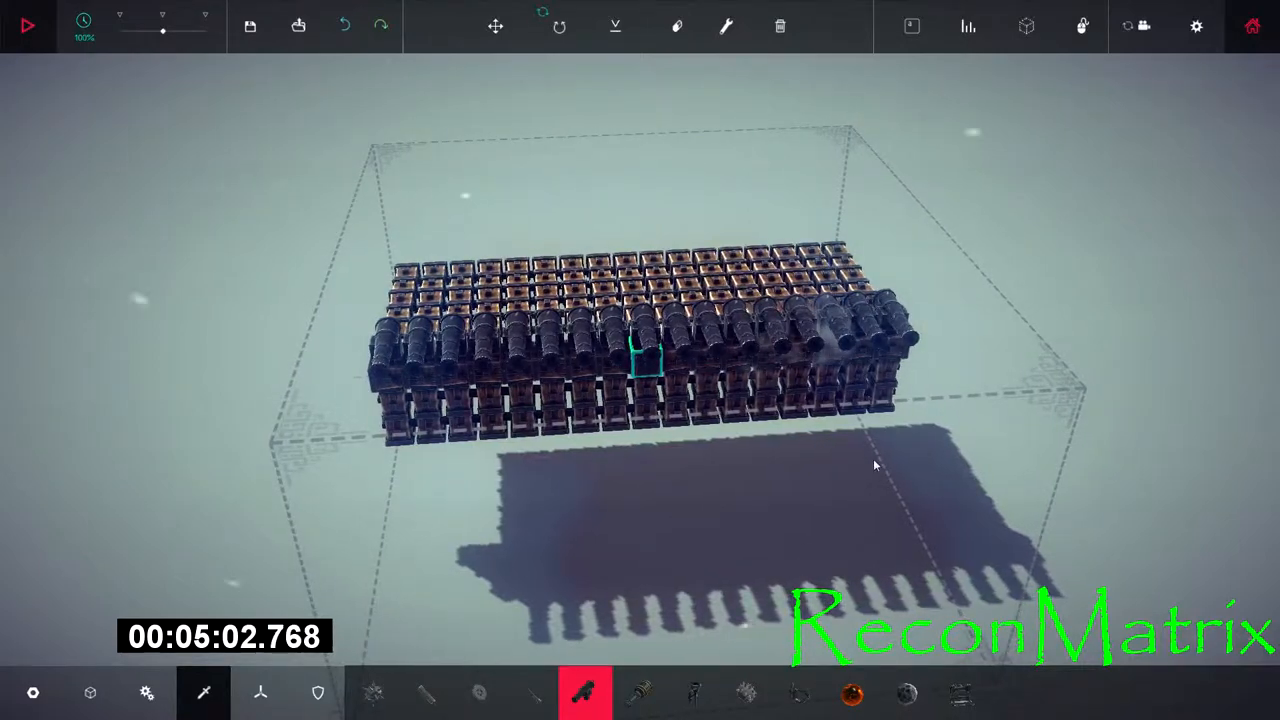
Build an H-shaped frame: a block spine joining two axle beams with wheels at each end.
click(27, 25)
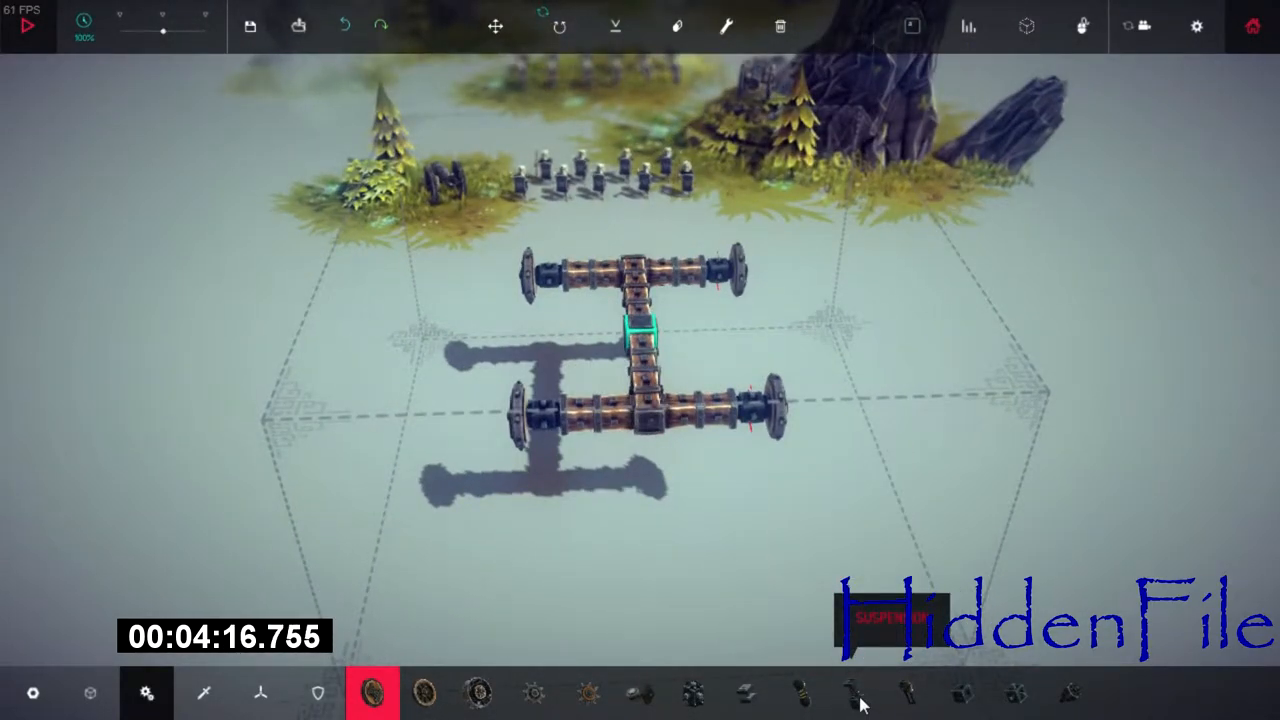
Lay a long flat block base and crown it with six spiked domes.
click(855, 693)
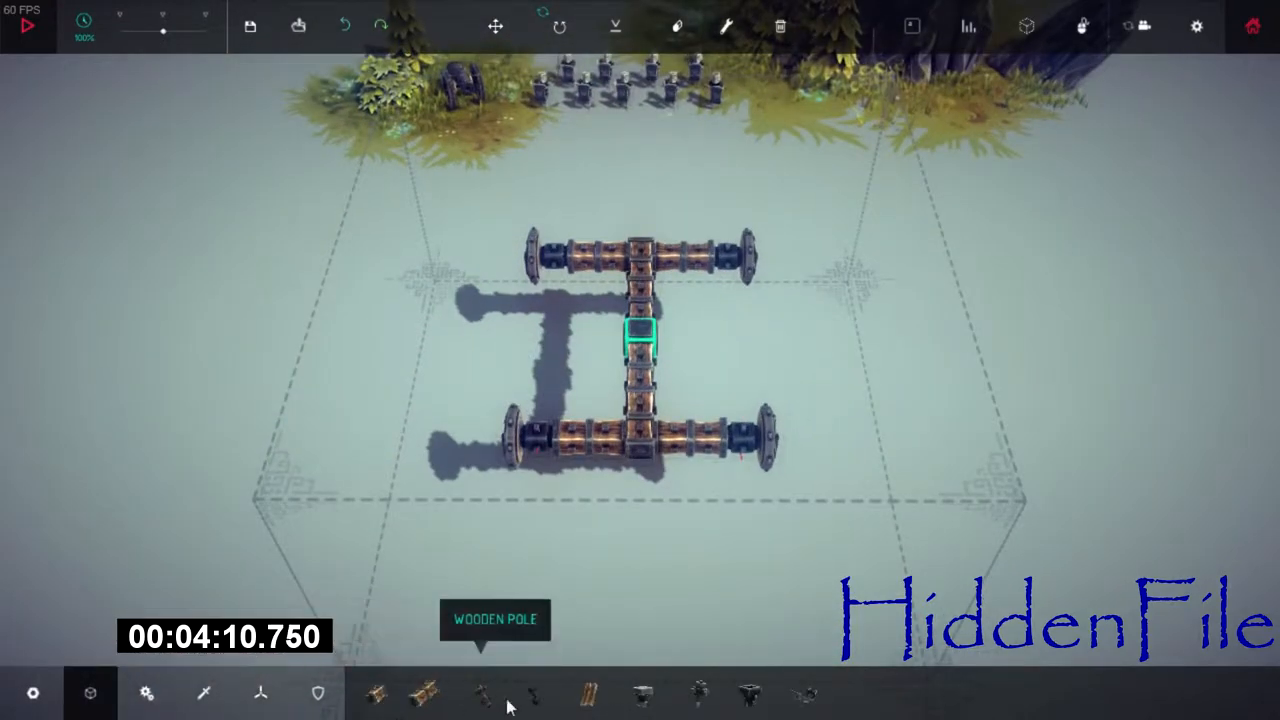
click(533, 693)
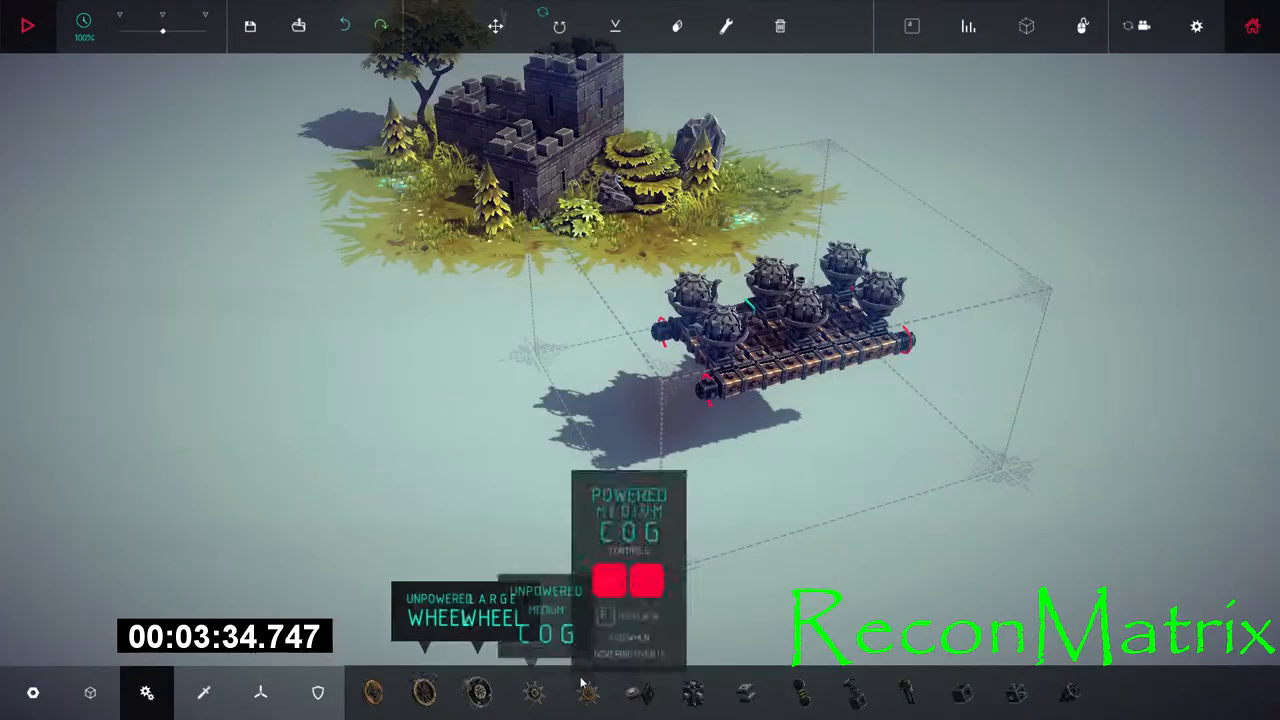
Add big wheels, attack the castle, then line the H chassis with nine upright cannons.
click(478, 692)
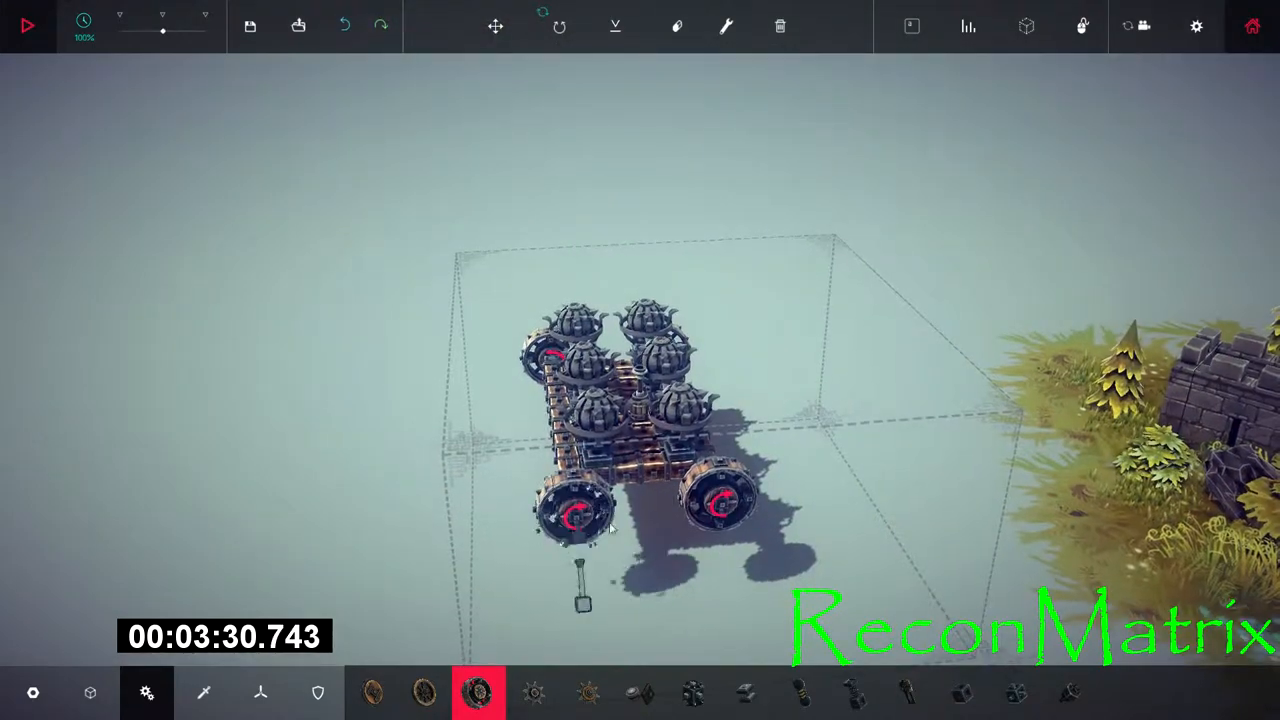
click(27, 25)
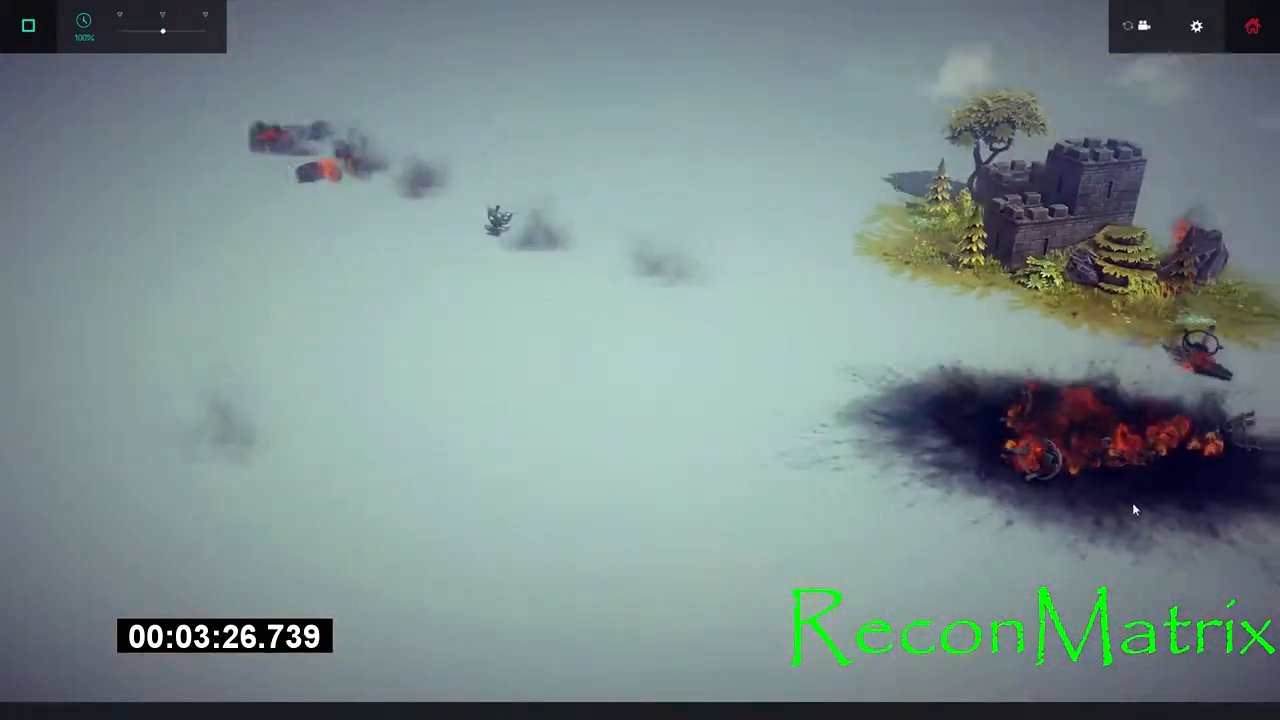
click(27, 26)
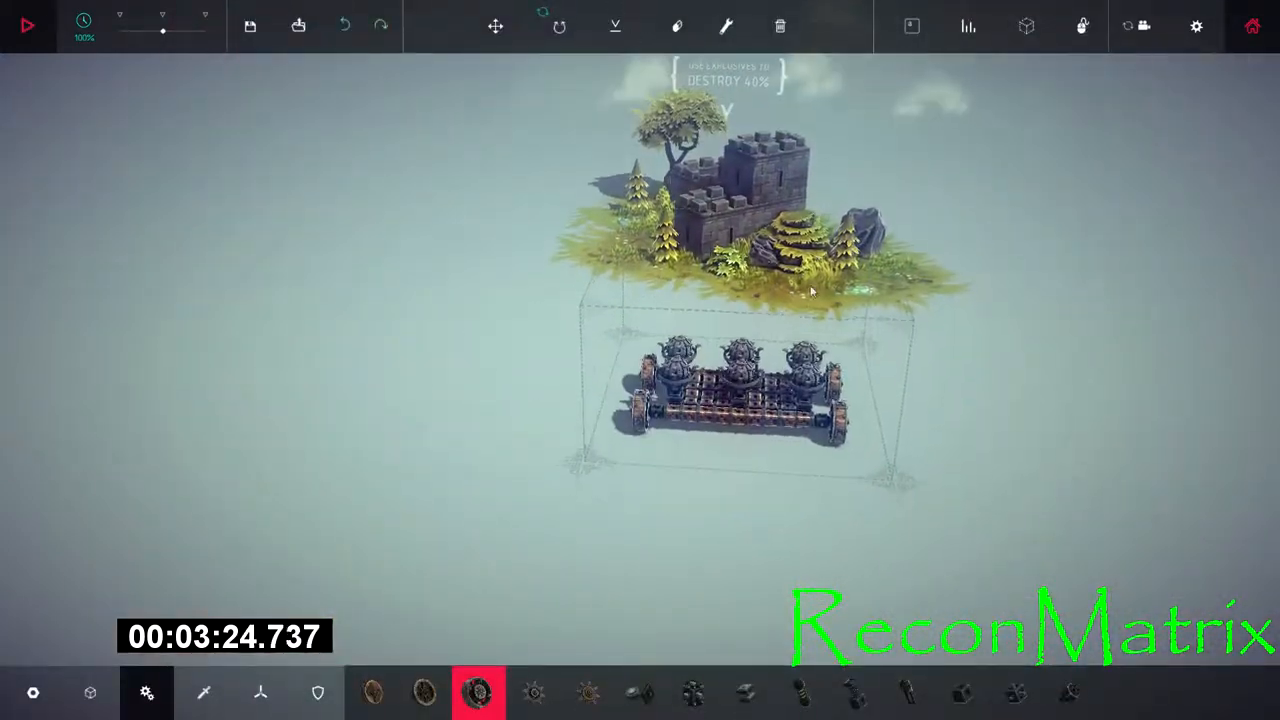
click(28, 26)
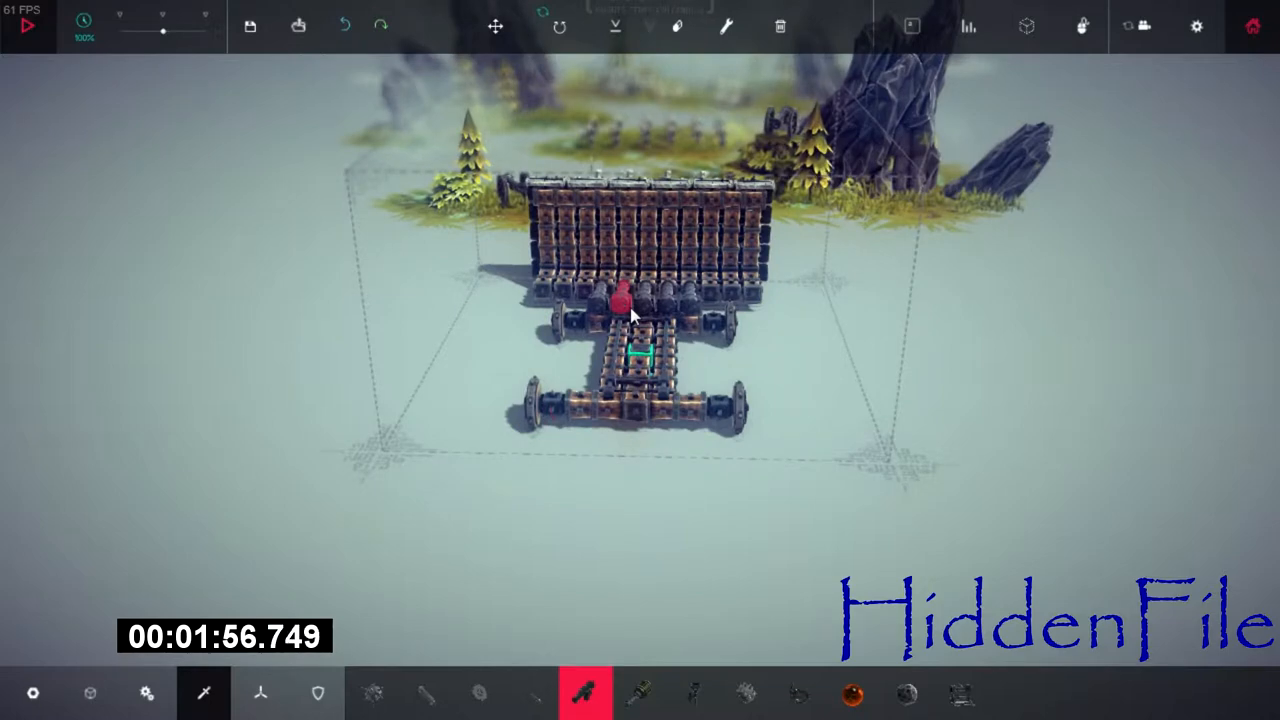
click(26, 26)
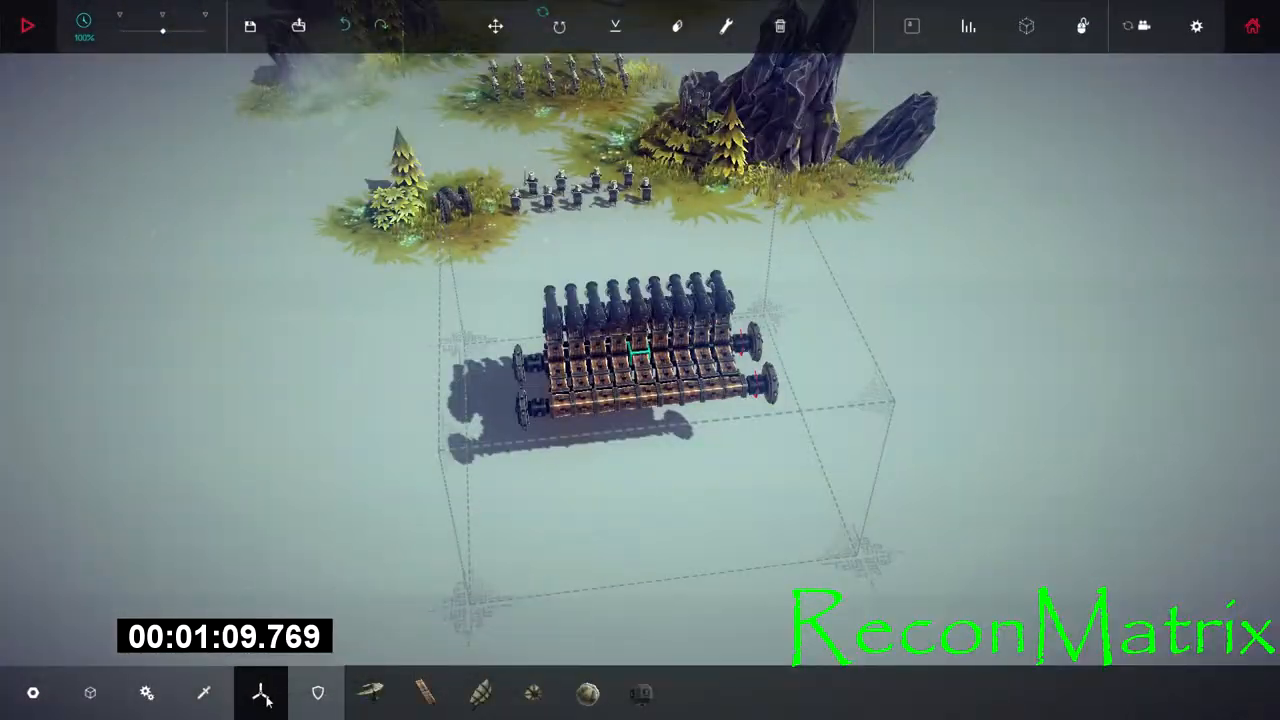
Build a small cross-shaped block frame with a balloon on top beside the castle island.
click(147, 692)
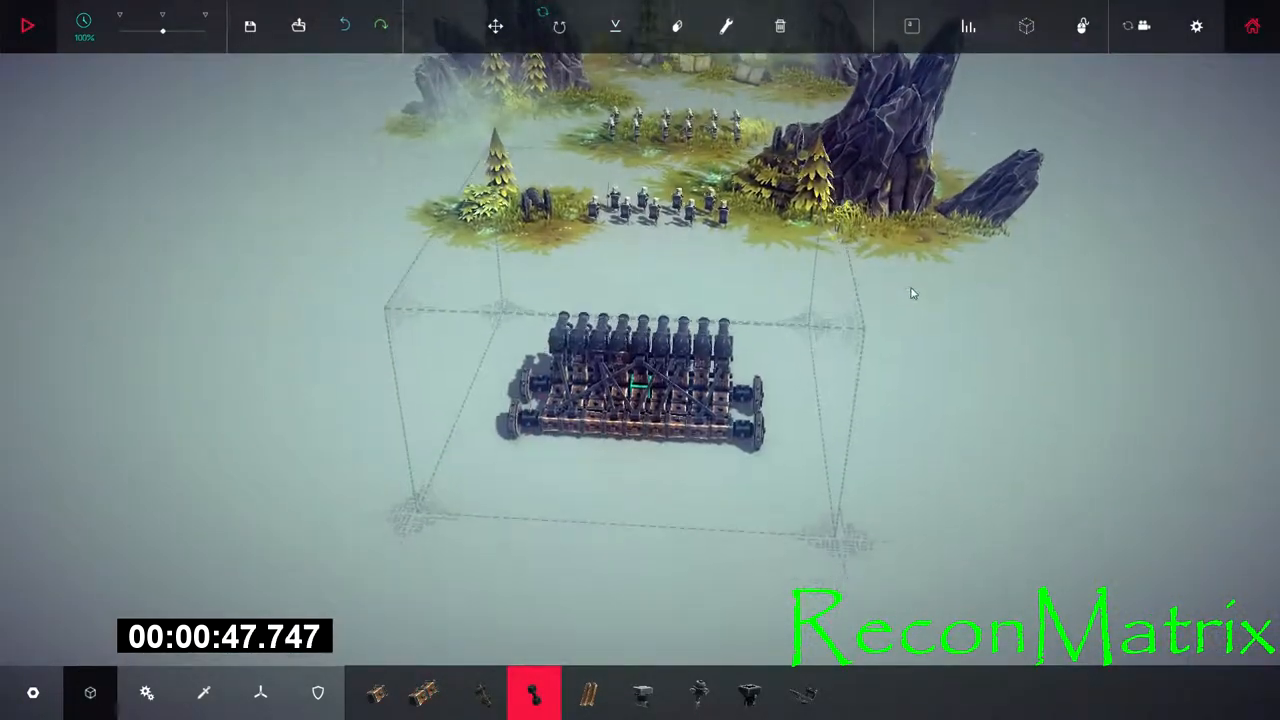
click(27, 25)
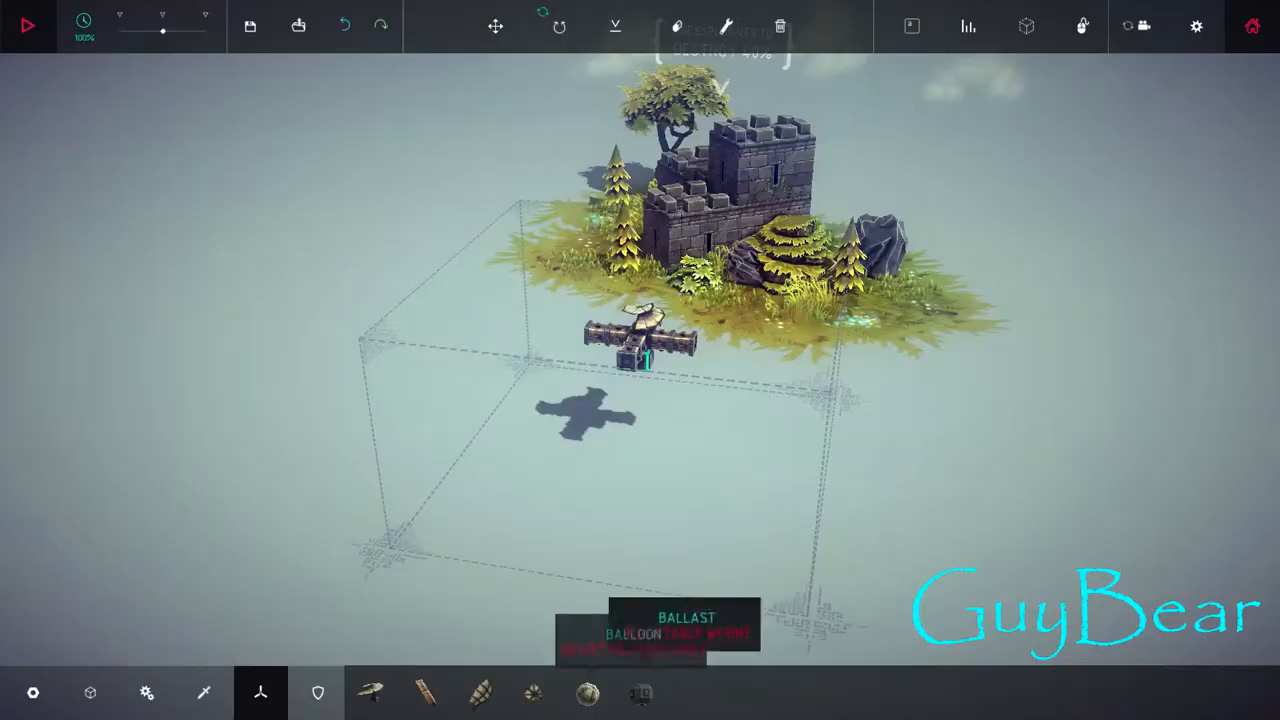
Place rows of wooden blocks into a wide flat grid beside the temple island.
click(371, 692)
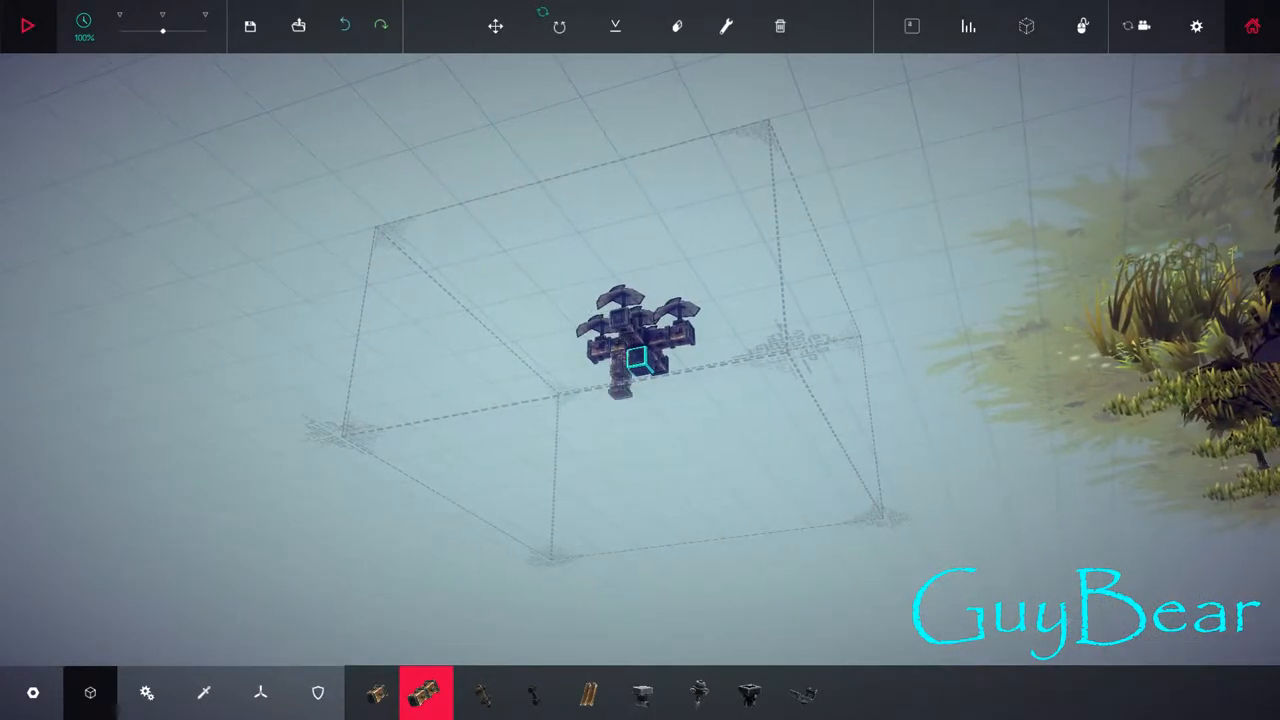
click(373, 692)
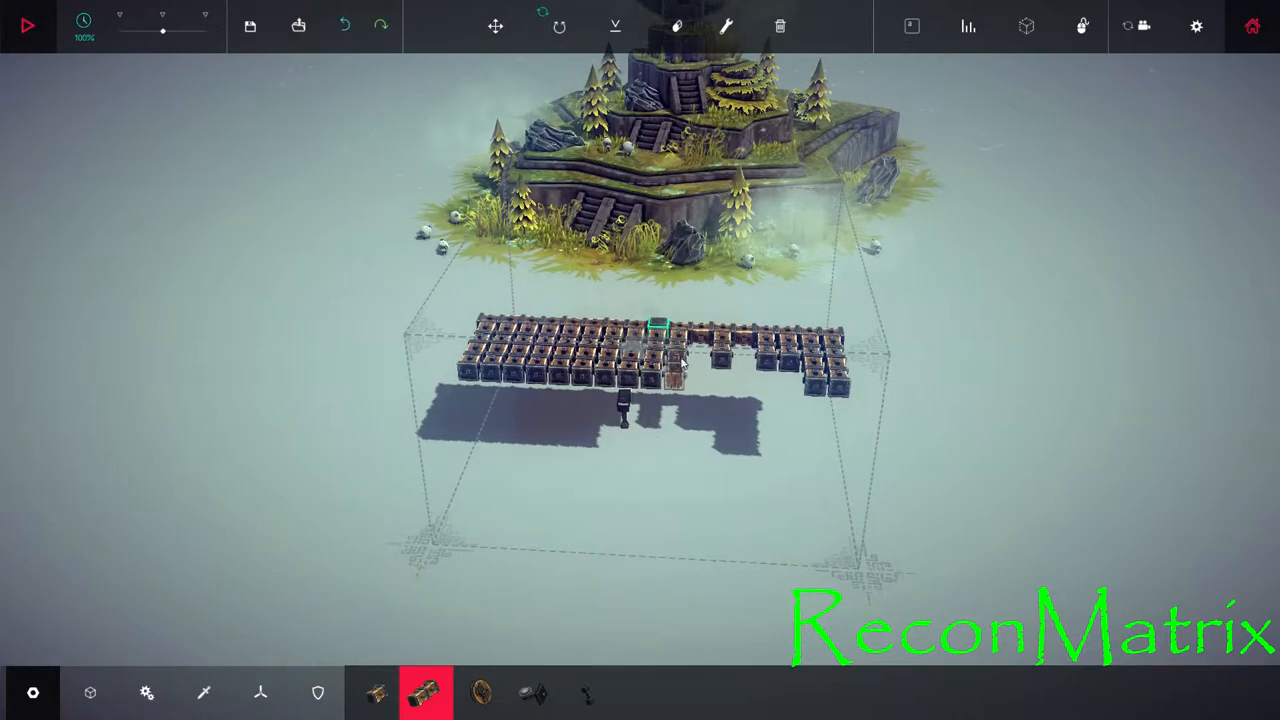
Place twelve balloons from the flight blocks in a three-by-four grid above the castle.
click(27, 25)
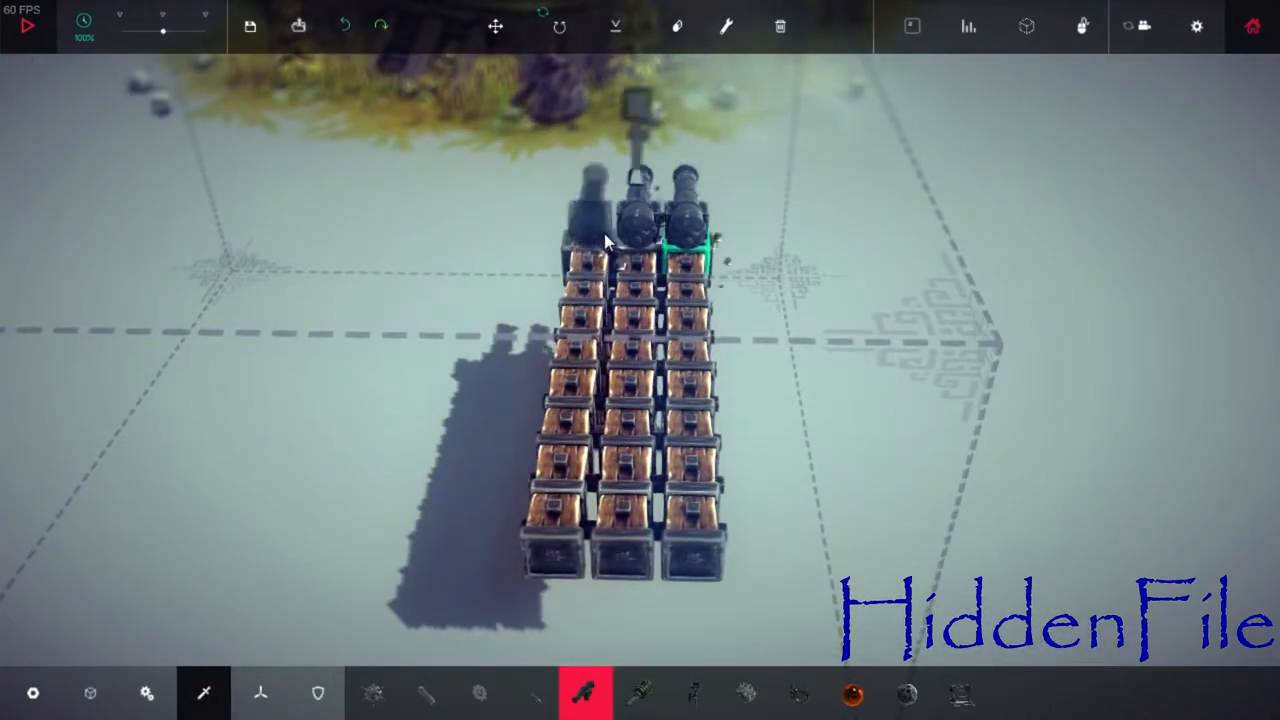
click(26, 26)
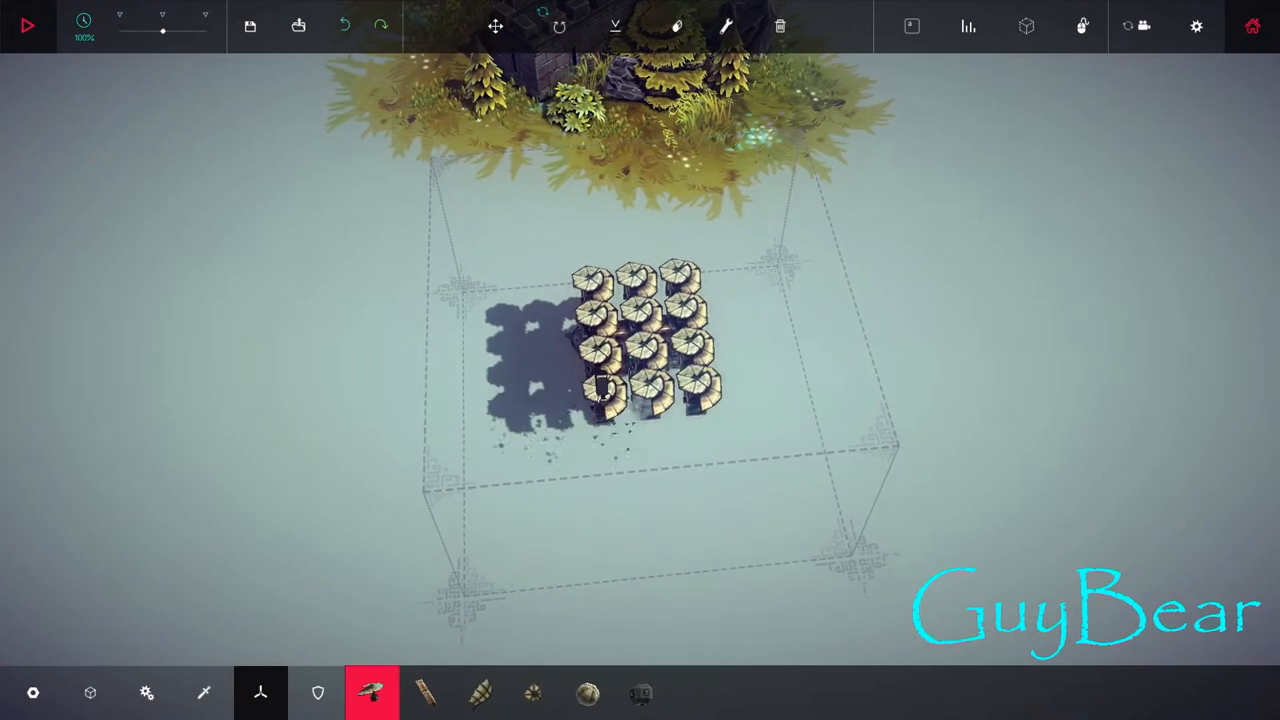
Load Midlands Encampment and build a tall frame with two heavy payloads under three balloons.
click(27, 26)
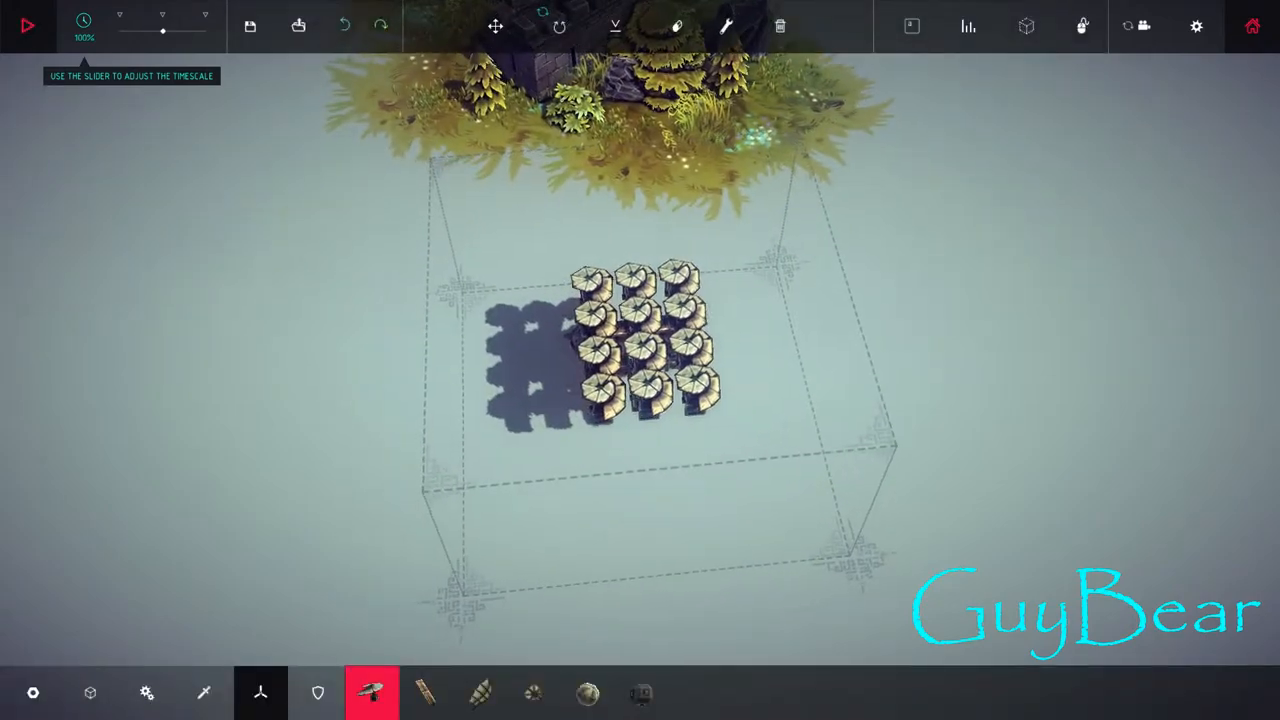
click(27, 25)
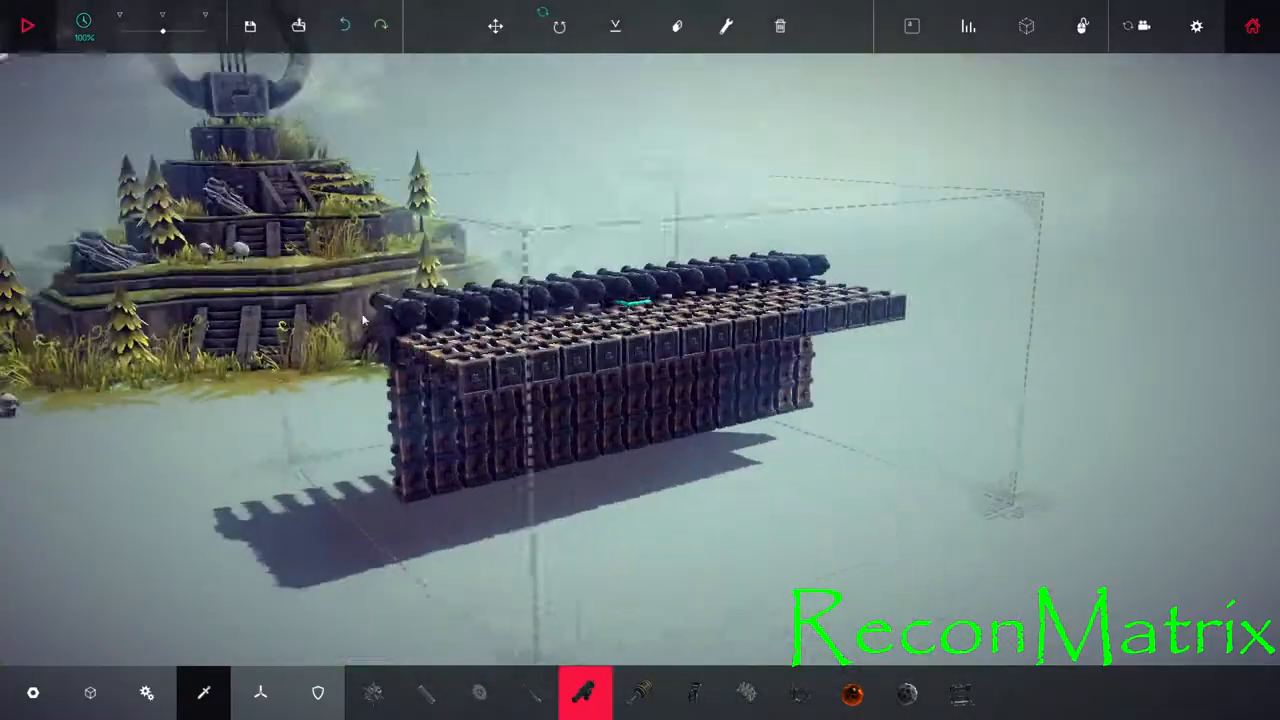
click(27, 25)
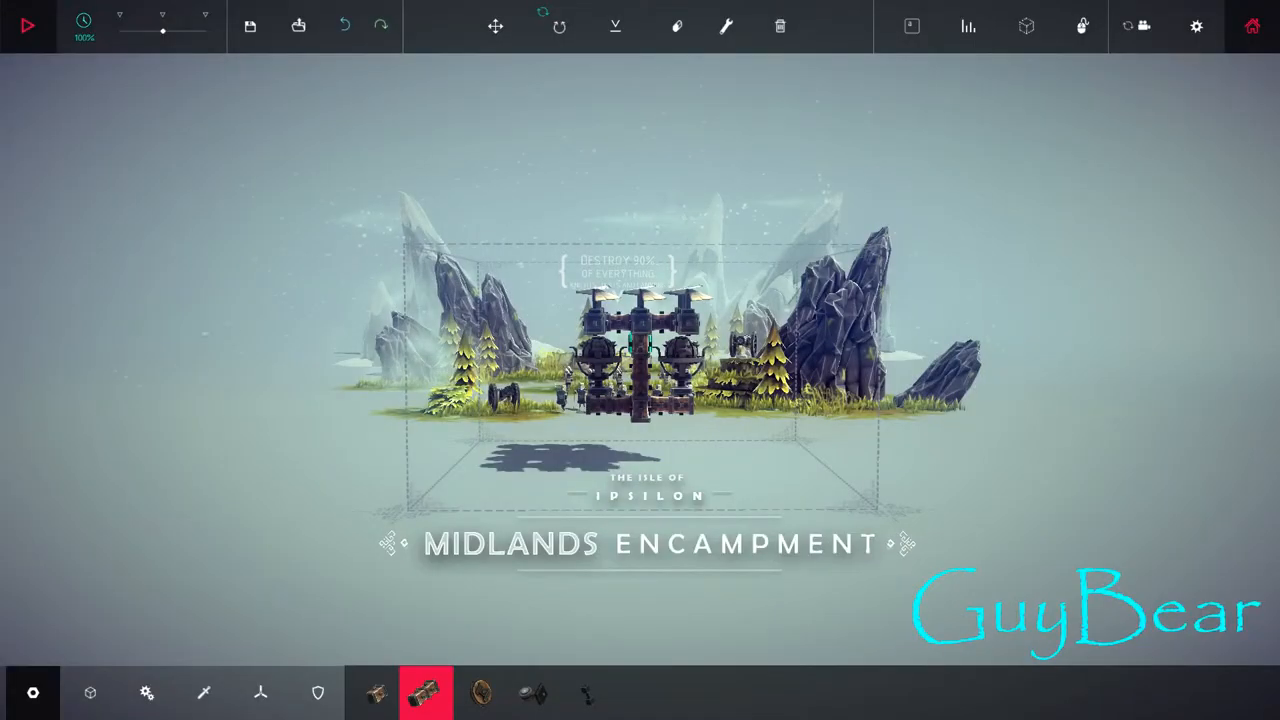
Run the balloon machine over Midlands Encampment, stop it, and restart the simulation.
click(27, 25)
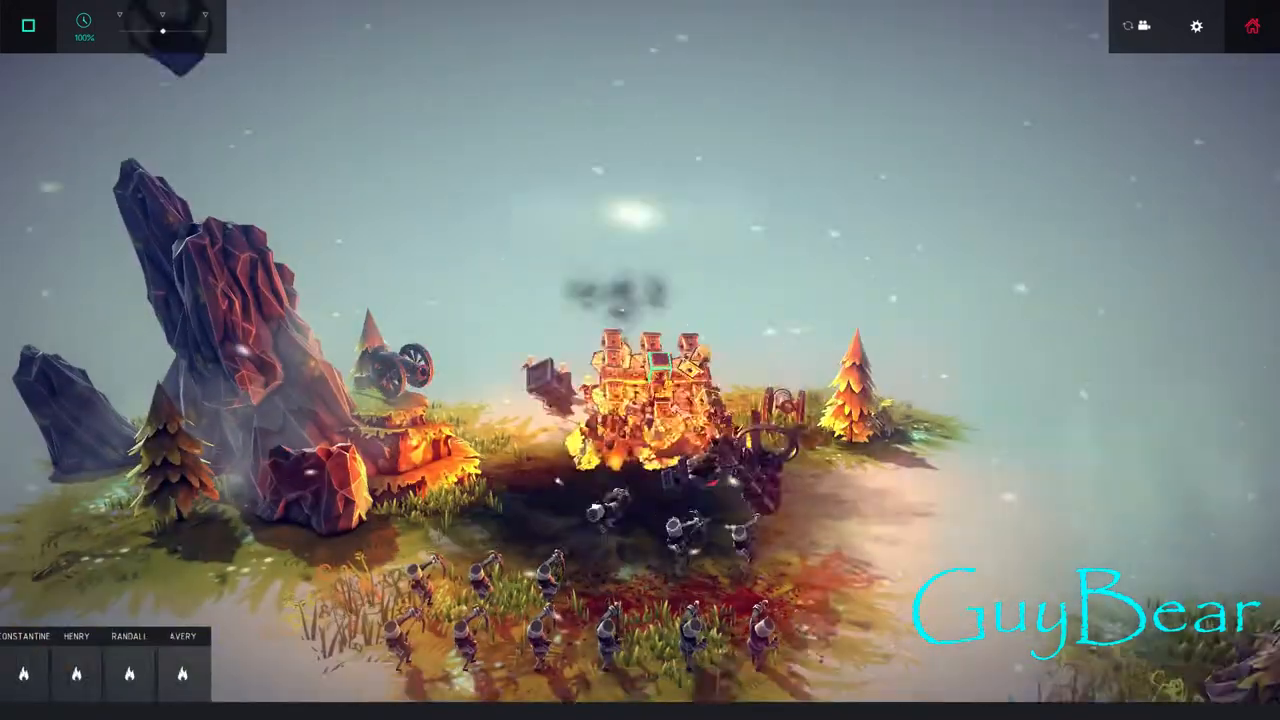
click(27, 25)
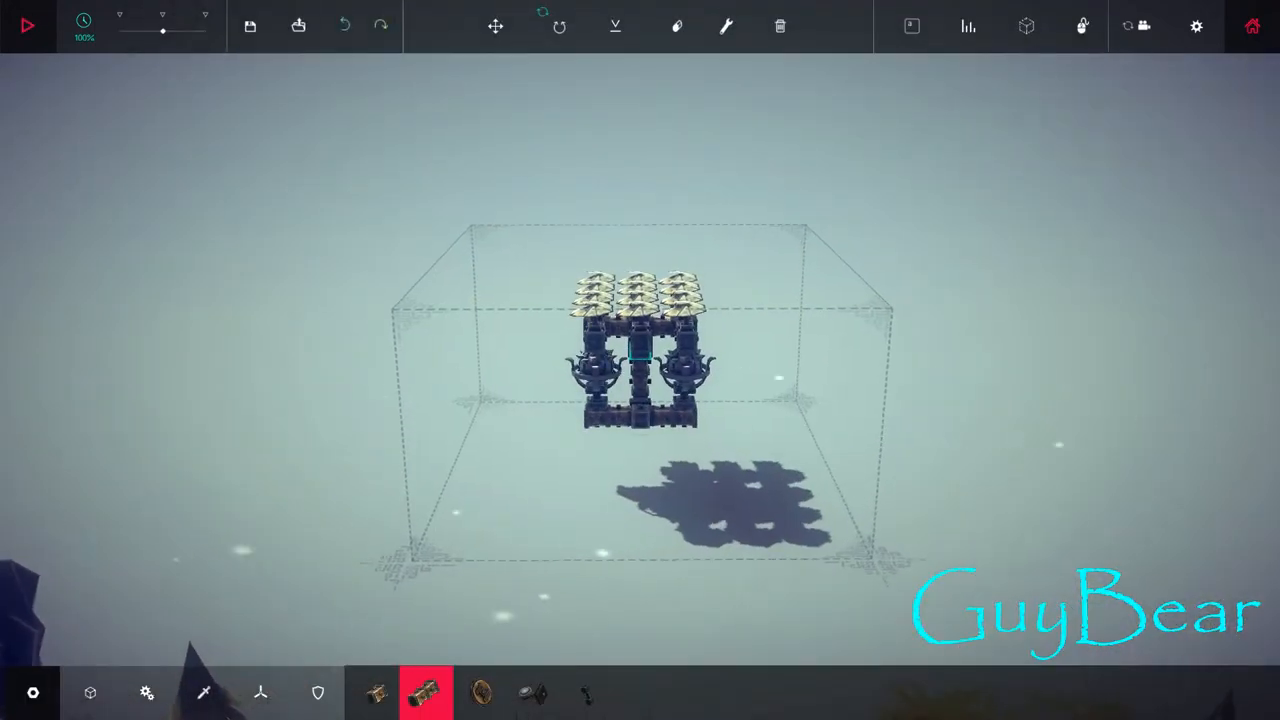
click(27, 25)
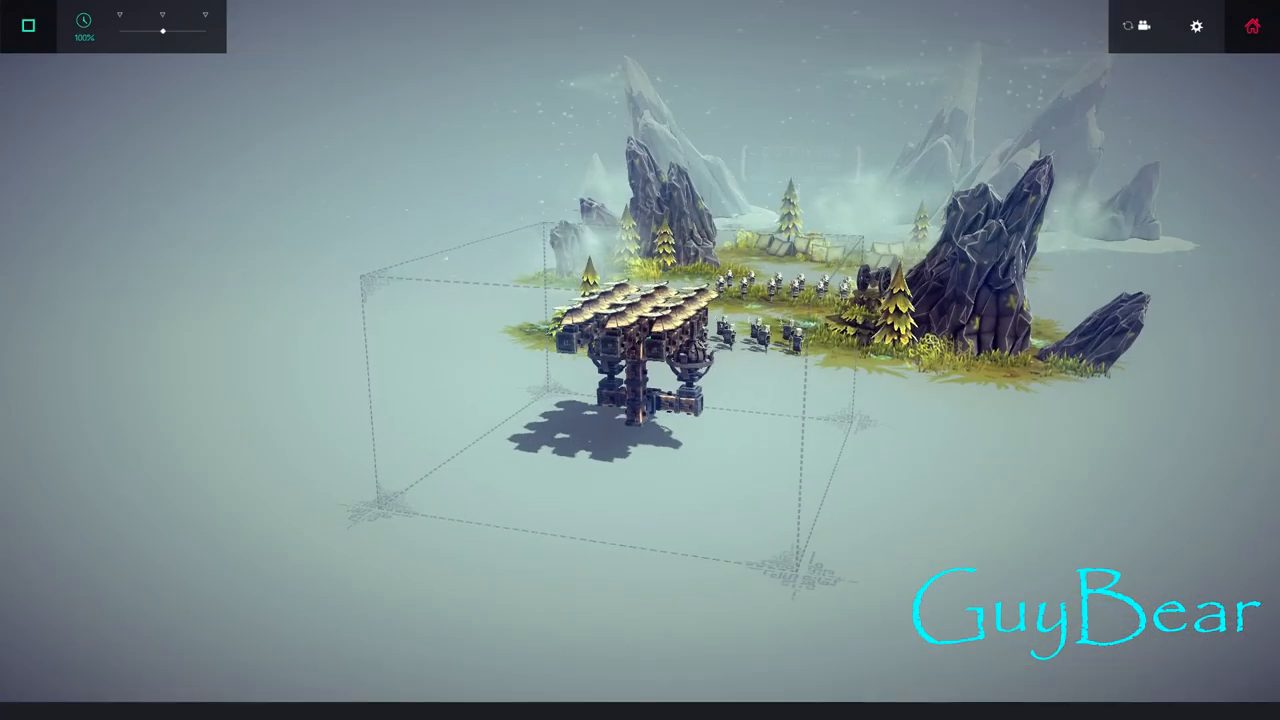